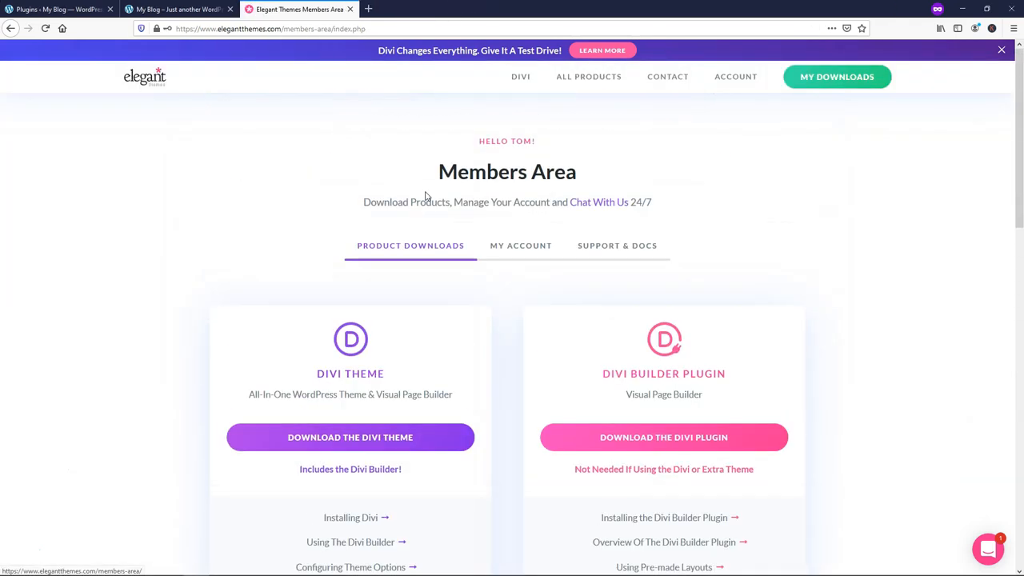
Step: Download monarch.zip from the Elegant Themes Members Area and save the file
scroll("down", 3)
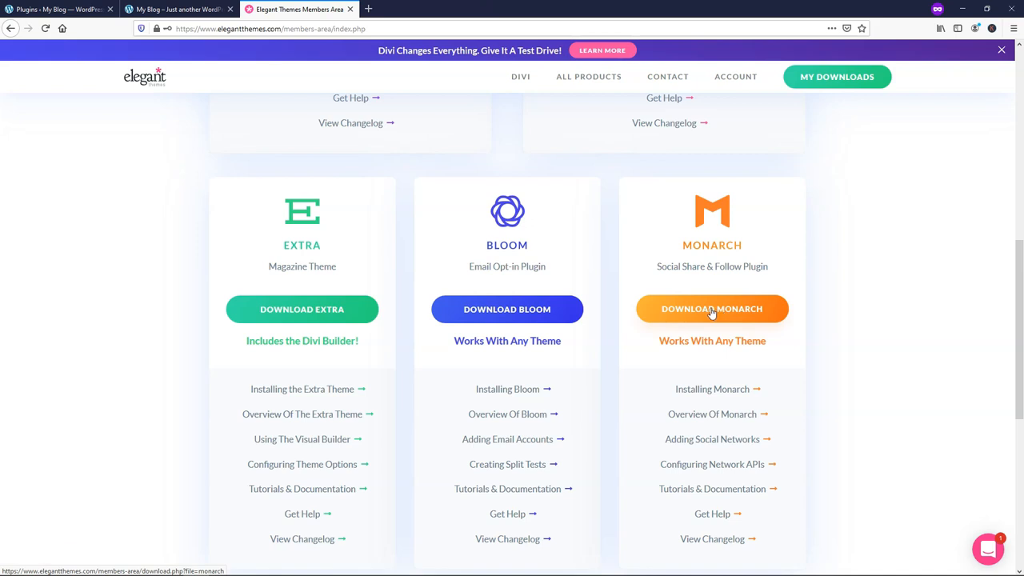
left_click(711, 309)
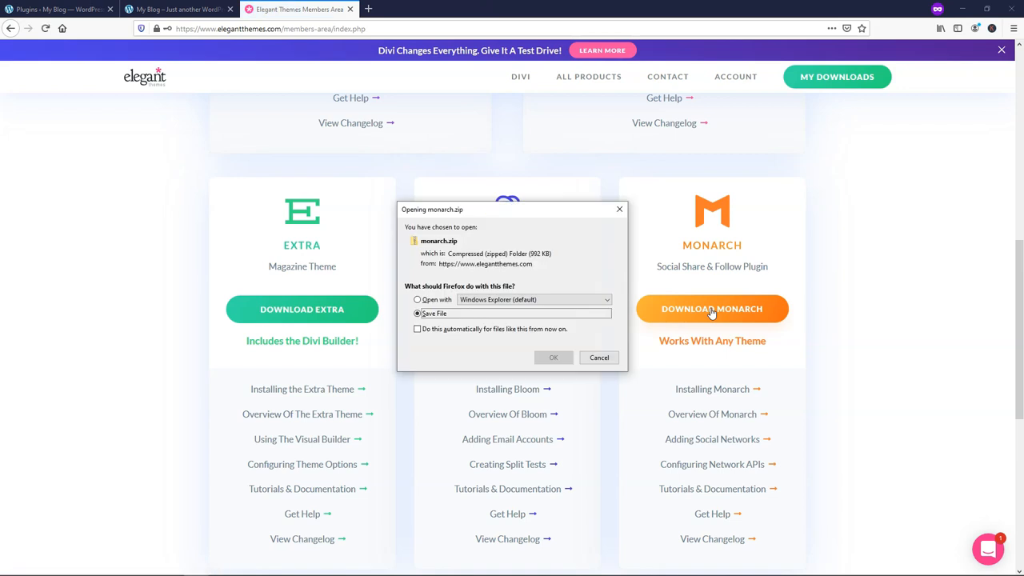
left_click(554, 359)
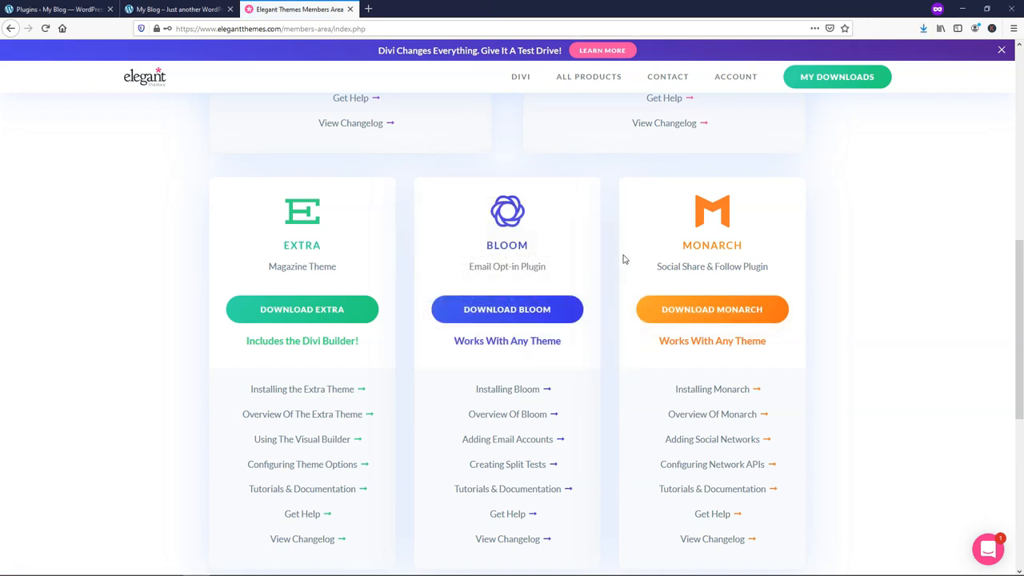
mouse_move(506, 264)
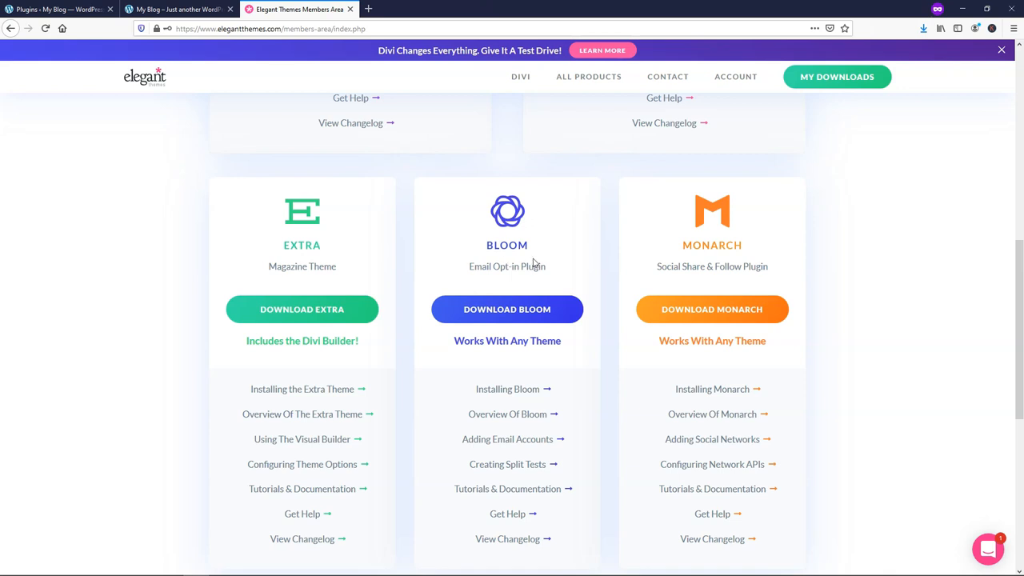
mouse_move(762, 234)
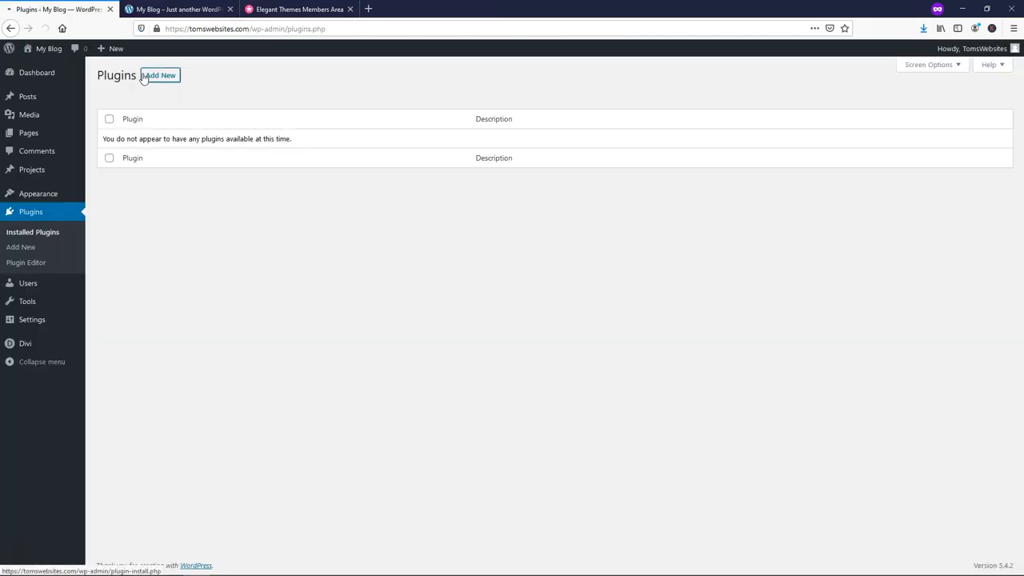
Step: Upload monarch.zip as a new plugin, install it and activate Monarch
left_click(159, 75)
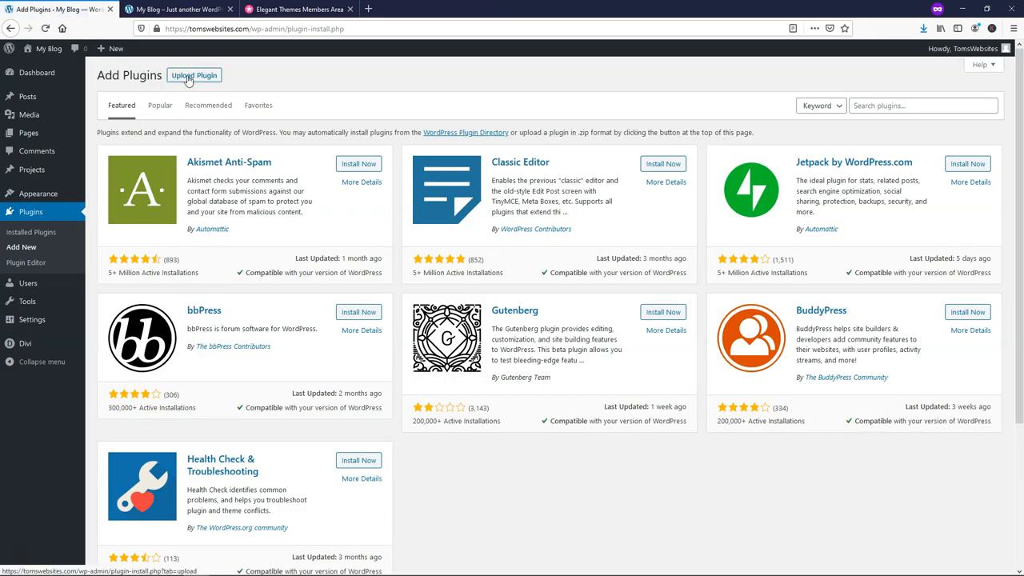
left_click(194, 75)
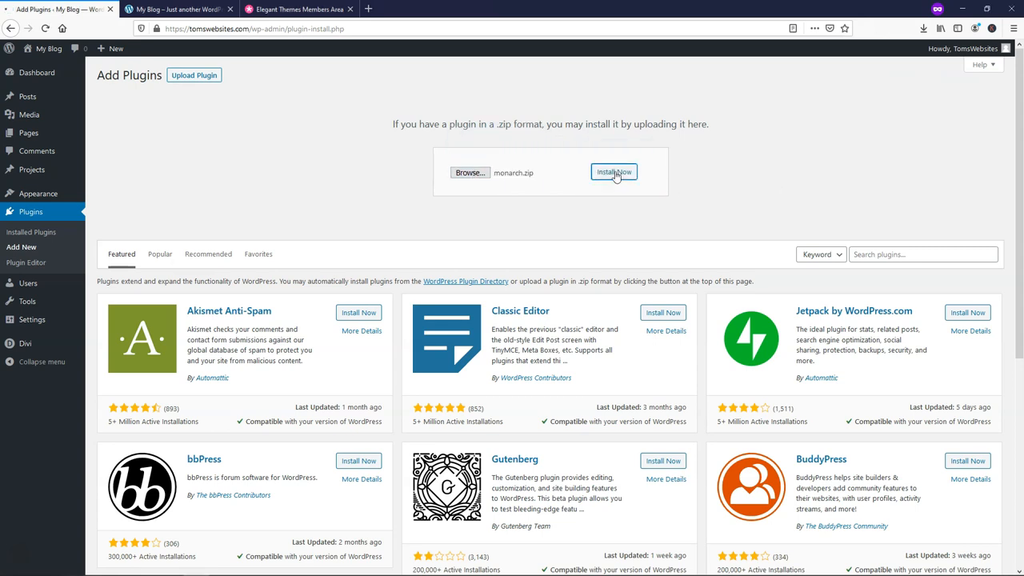
left_click(615, 173)
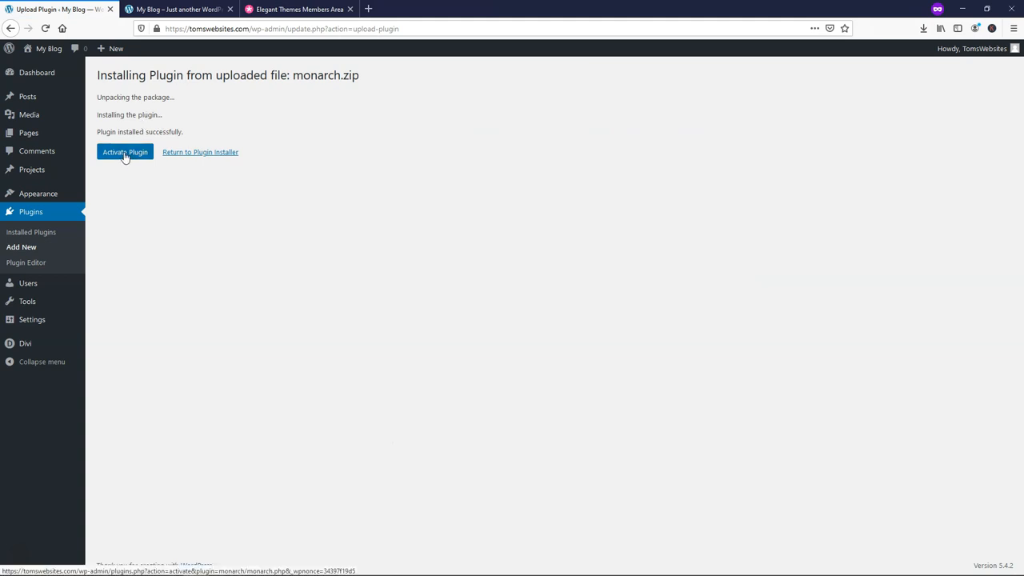
left_click(125, 152)
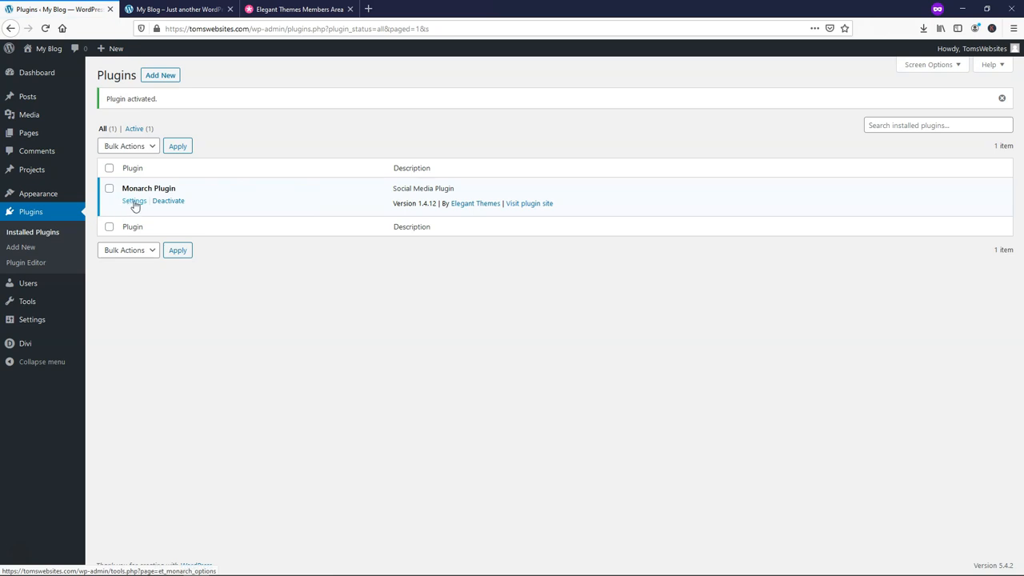
Step: In Monarch Settings Locations, deselect Inline so only Sidebar stays enabled
left_click(134, 201)
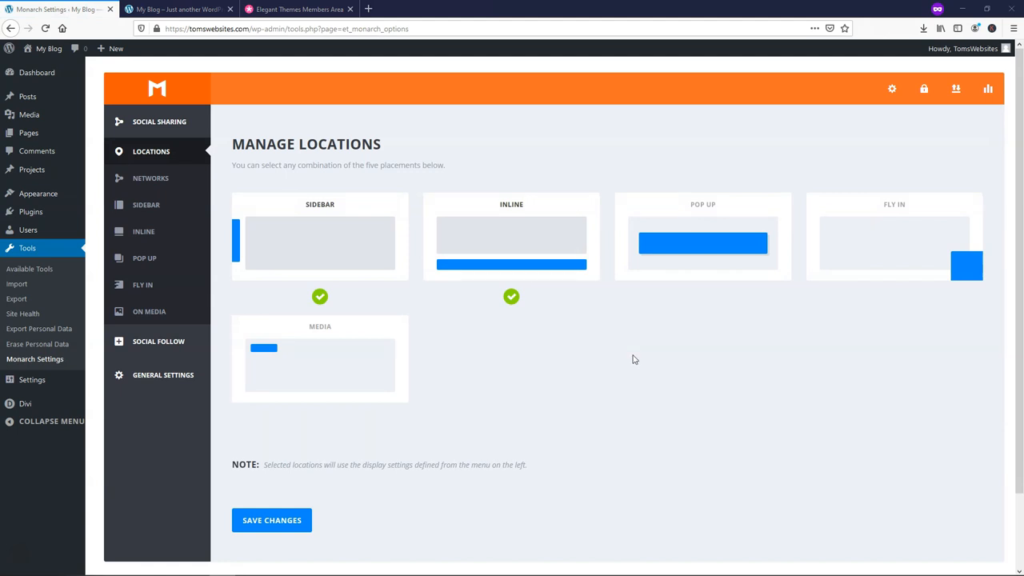
mouse_move(632, 358)
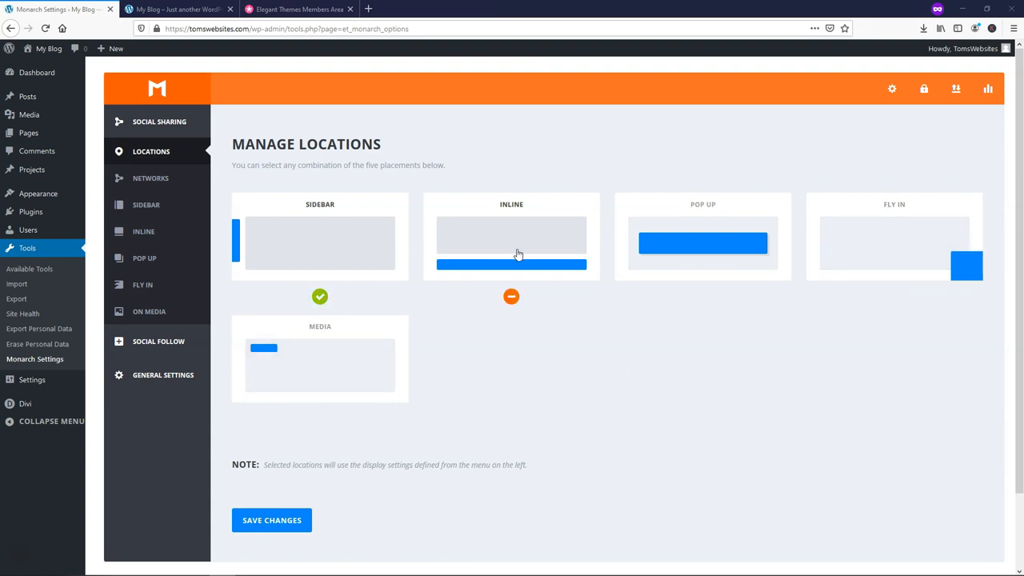
left_click(320, 296)
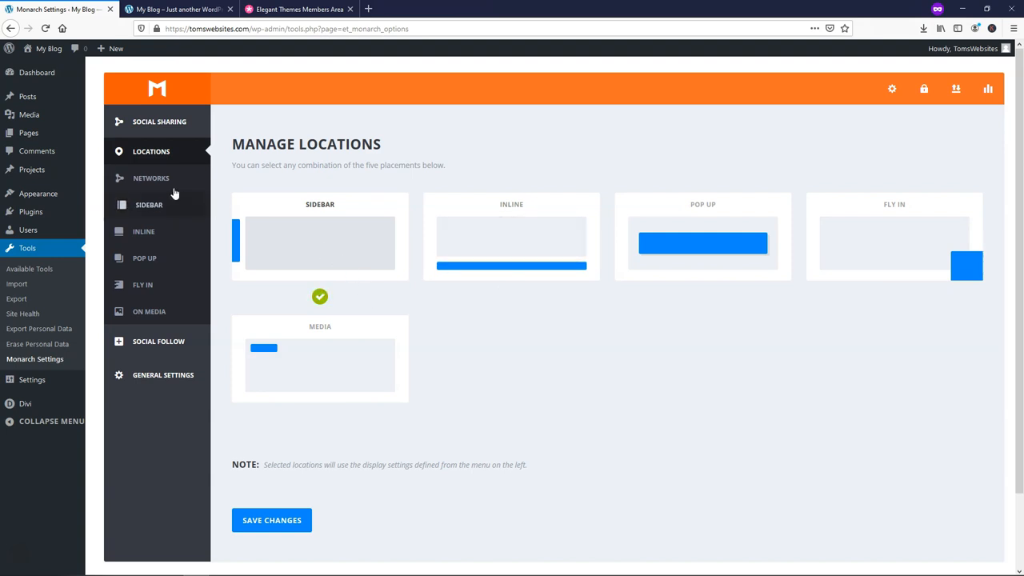
mouse_move(155, 177)
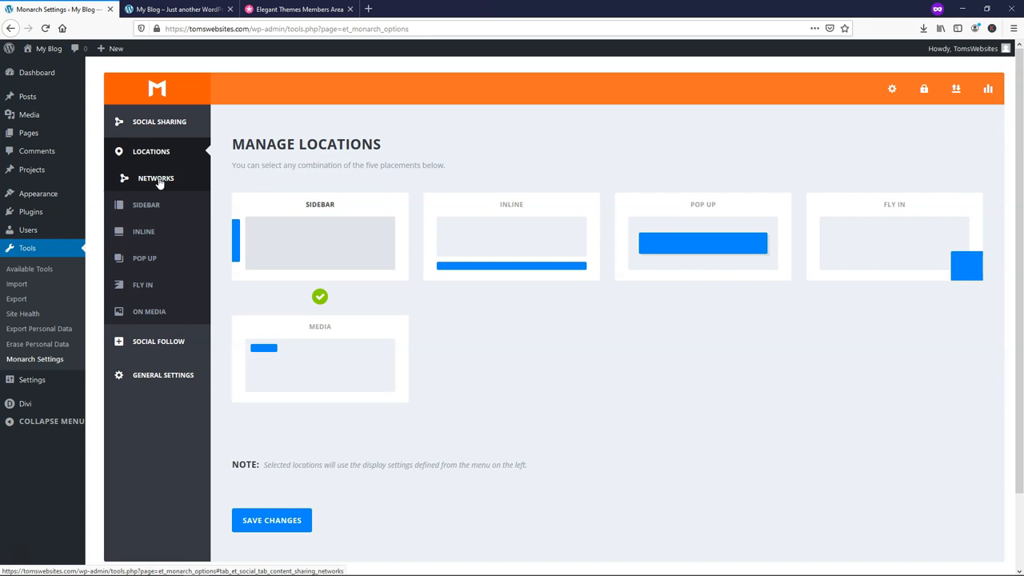
Step: Add Tumblr to the networks then remove it, leaving Facebook, Twitter and Pinterest
left_click(155, 177)
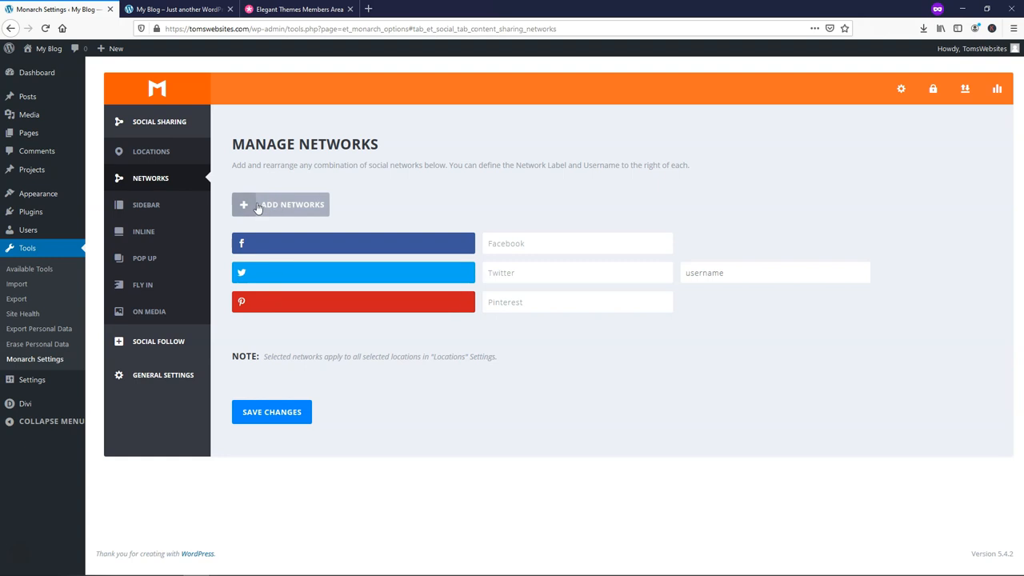
left_click(281, 205)
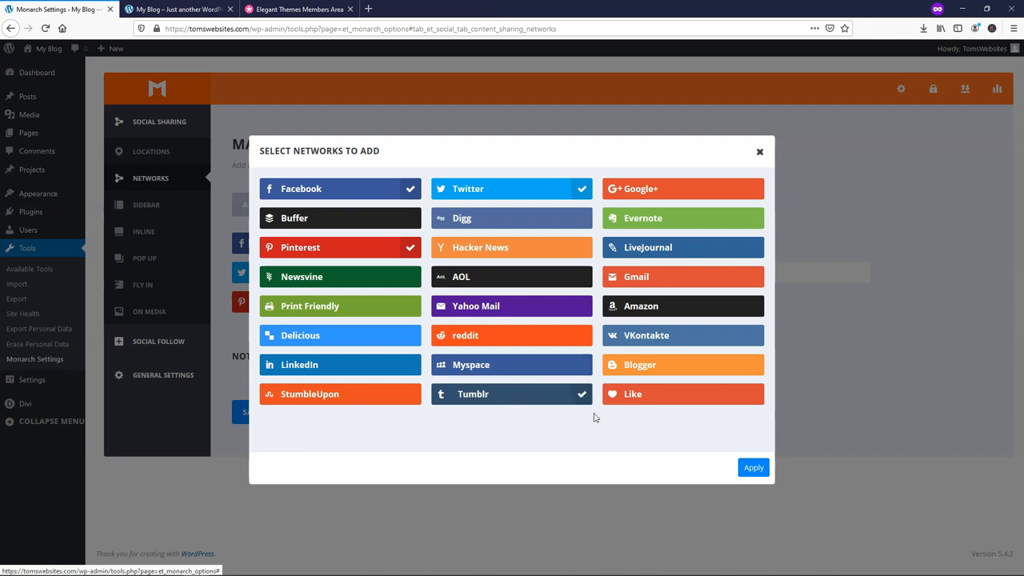
left_click(759, 151)
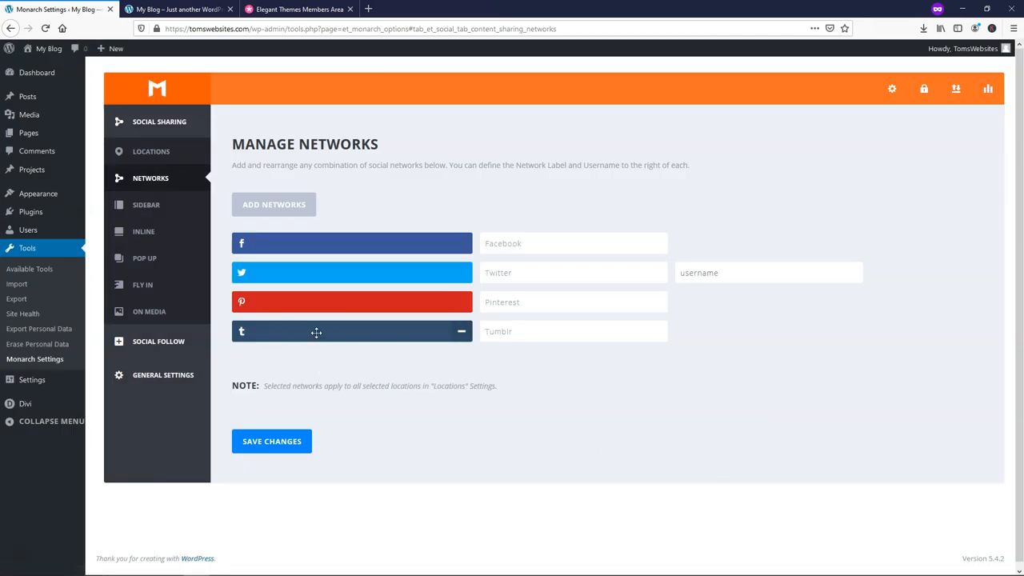
mouse_move(304, 341)
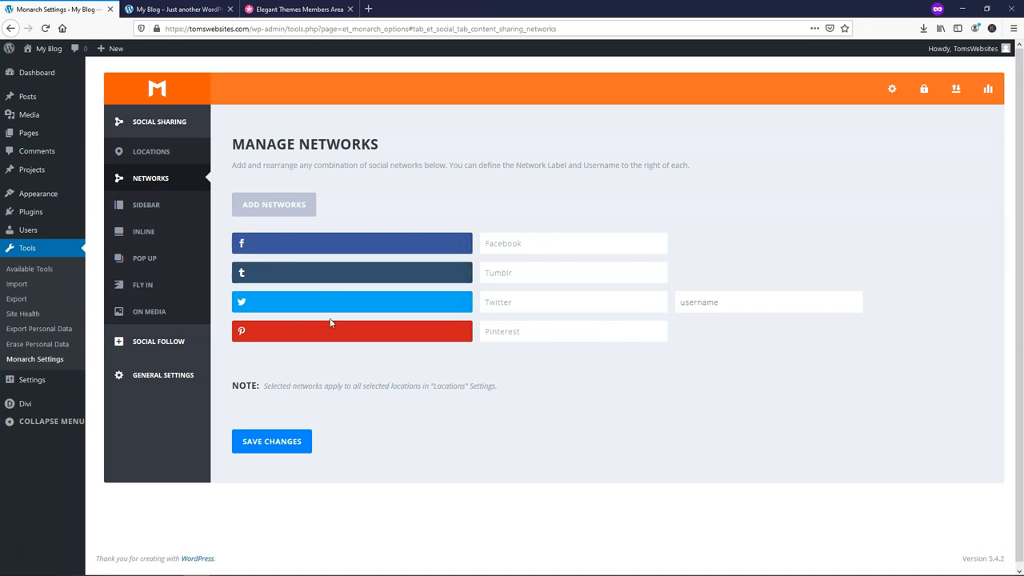
mouse_move(451, 272)
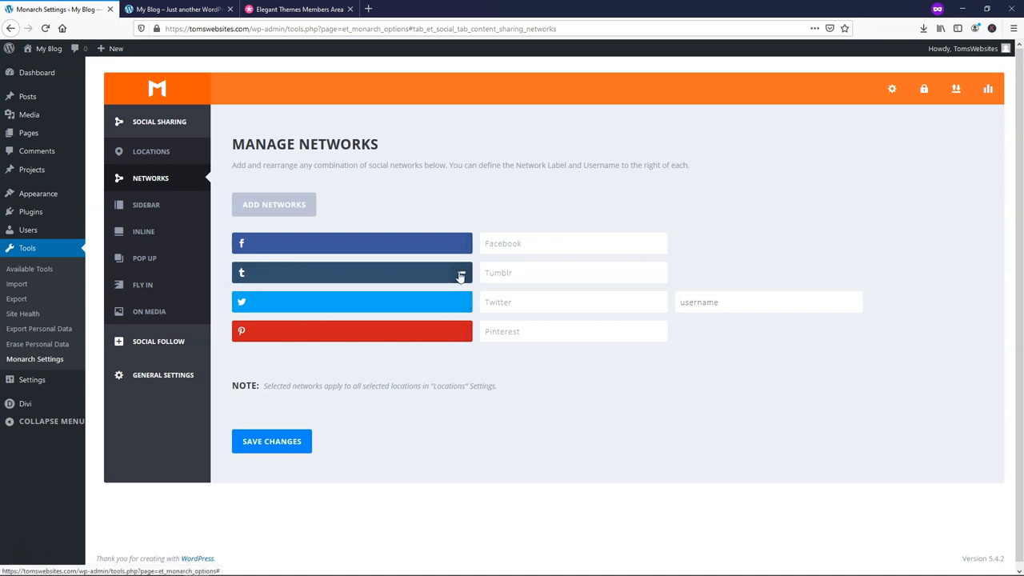
left_click(461, 272)
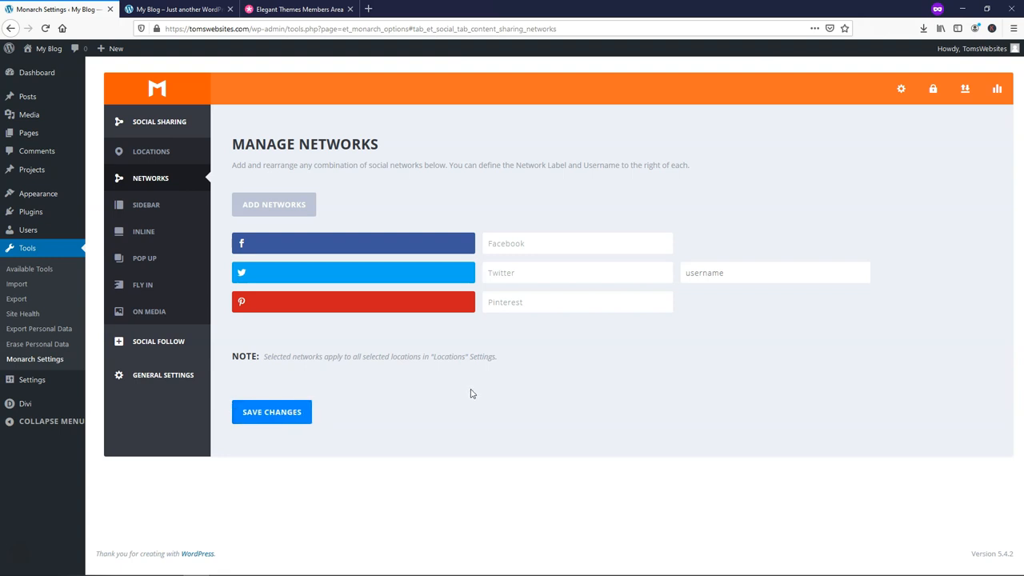
mouse_move(471, 394)
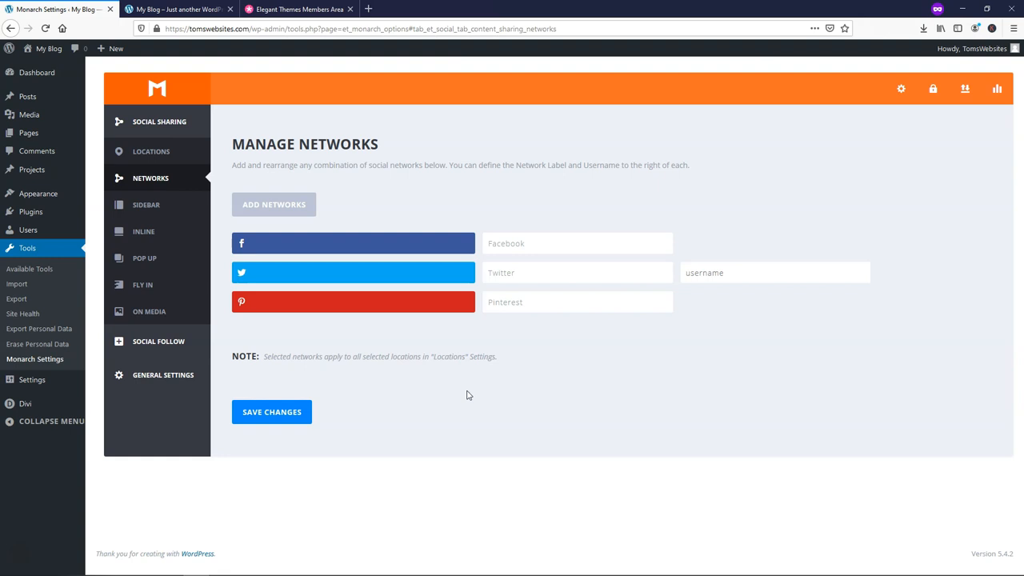
mouse_move(325, 285)
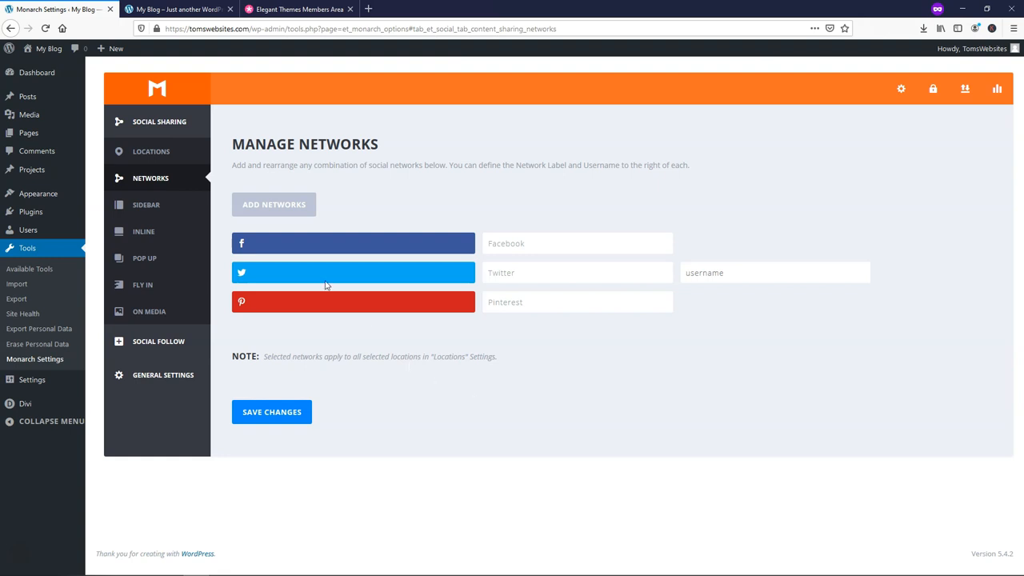
Step: In the Sidebar settings, try the icon styles and settle on the third style
left_click(150, 205)
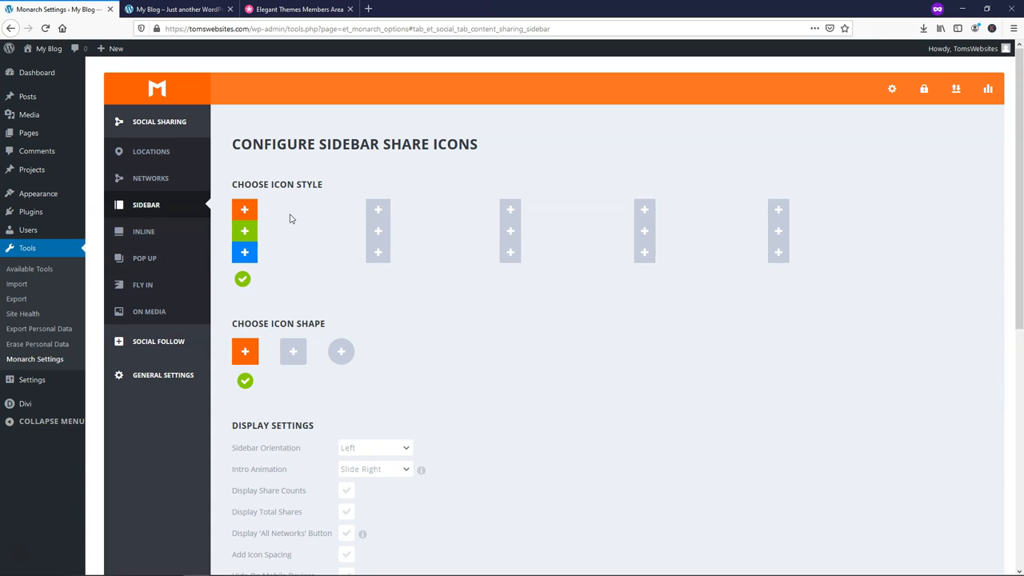
mouse_move(362, 195)
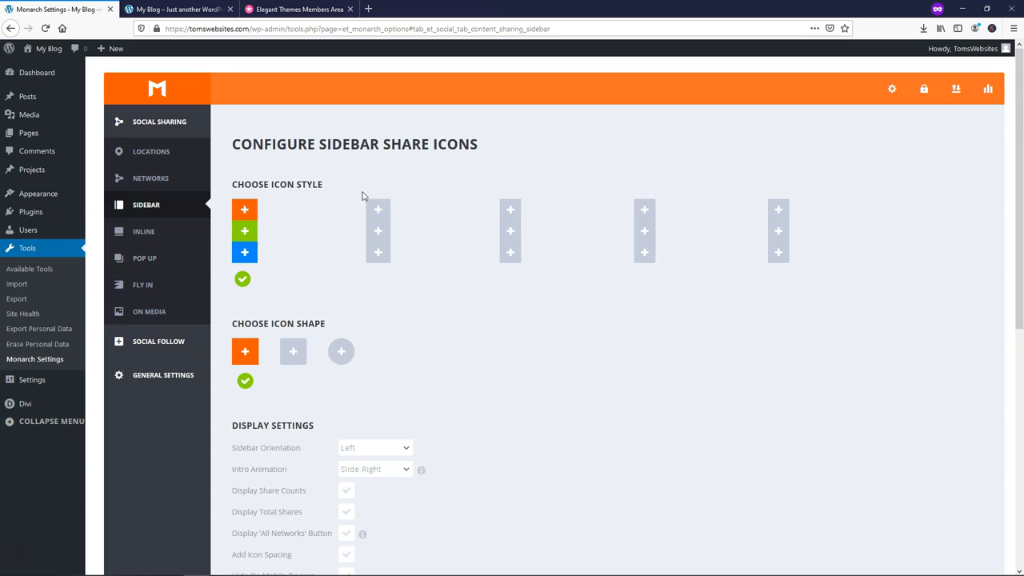
left_click(378, 231)
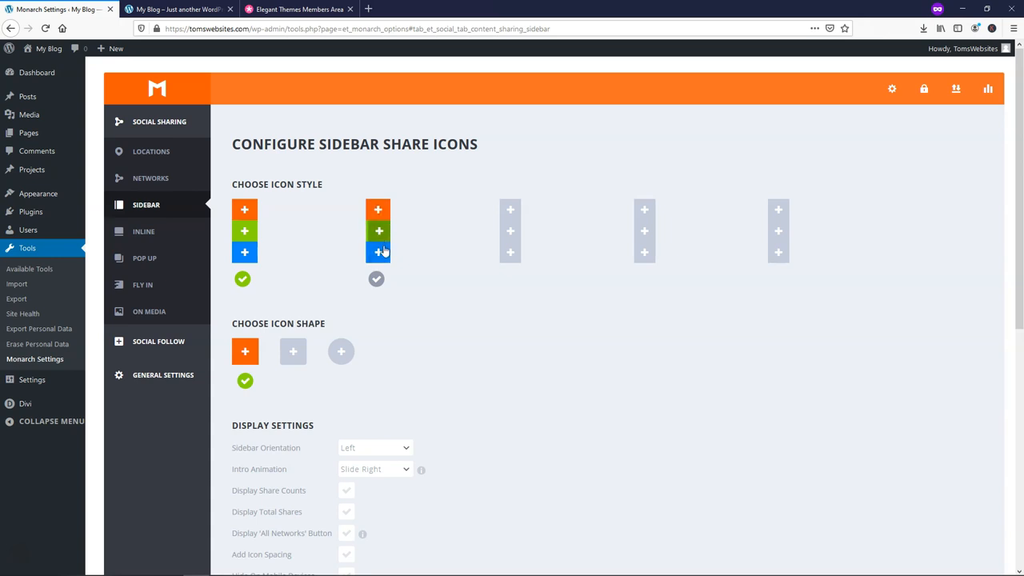
left_click(511, 231)
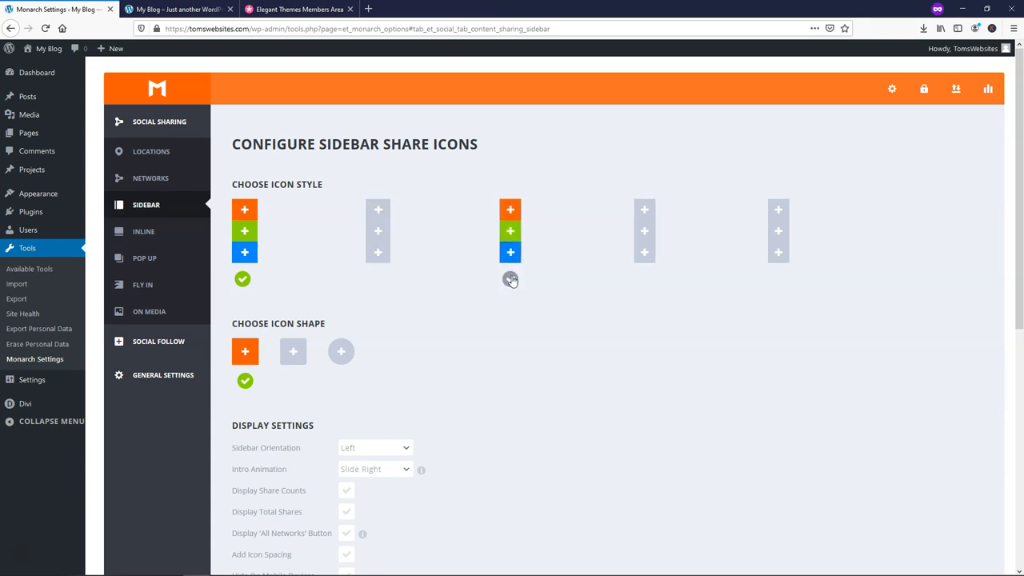
left_click(508, 279)
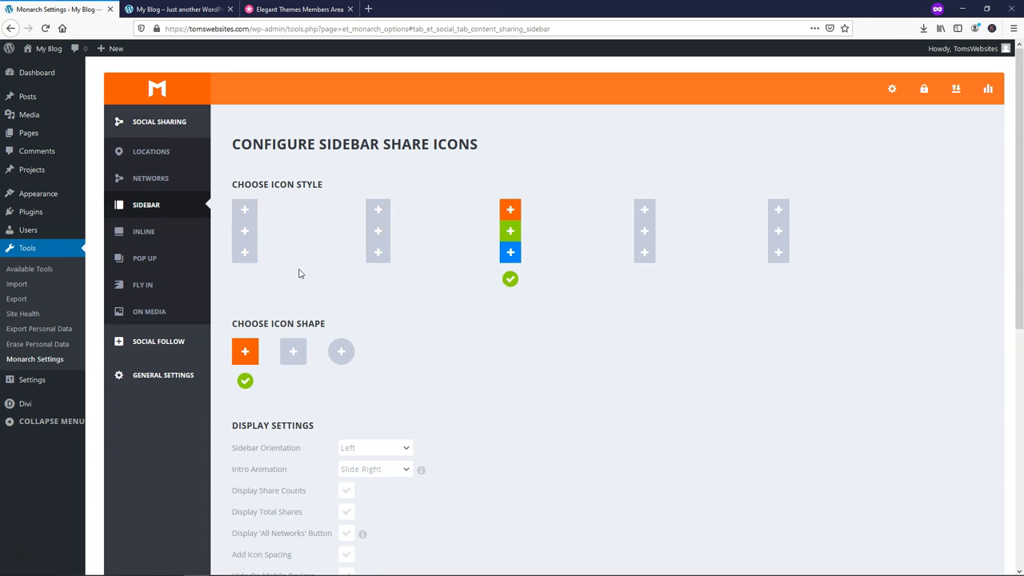
left_click(243, 231)
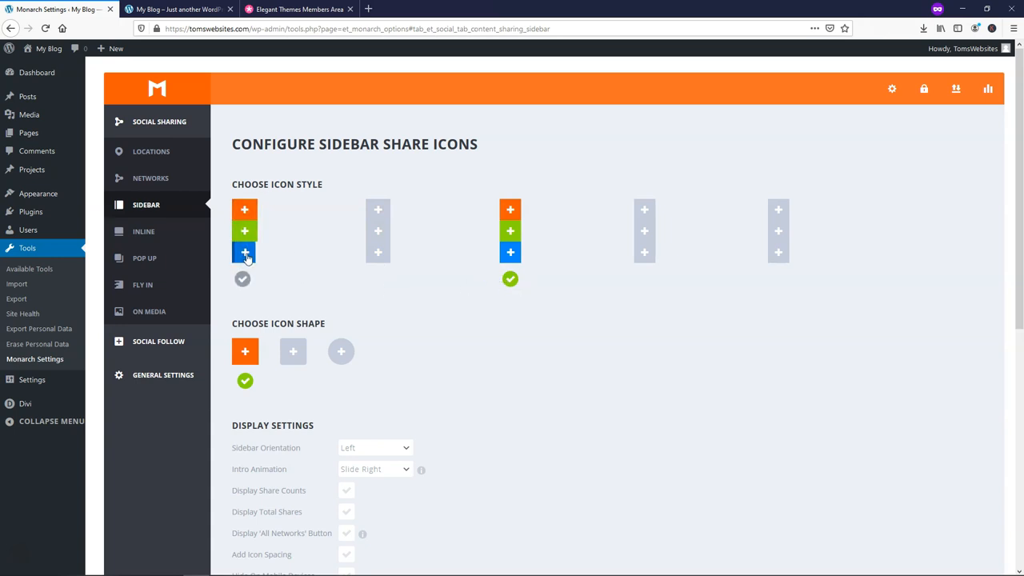
scroll("down", 3)
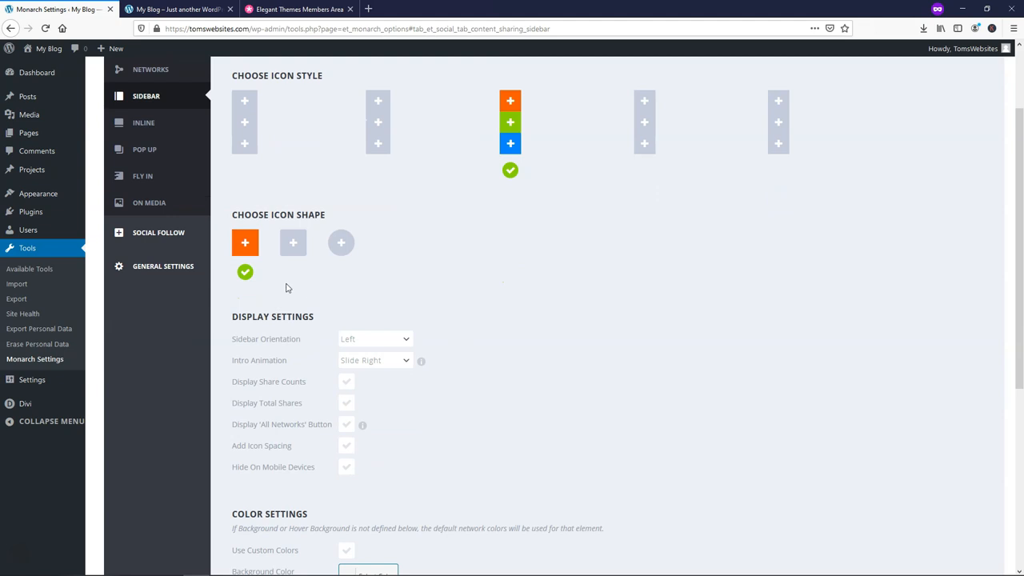
left_click(293, 243)
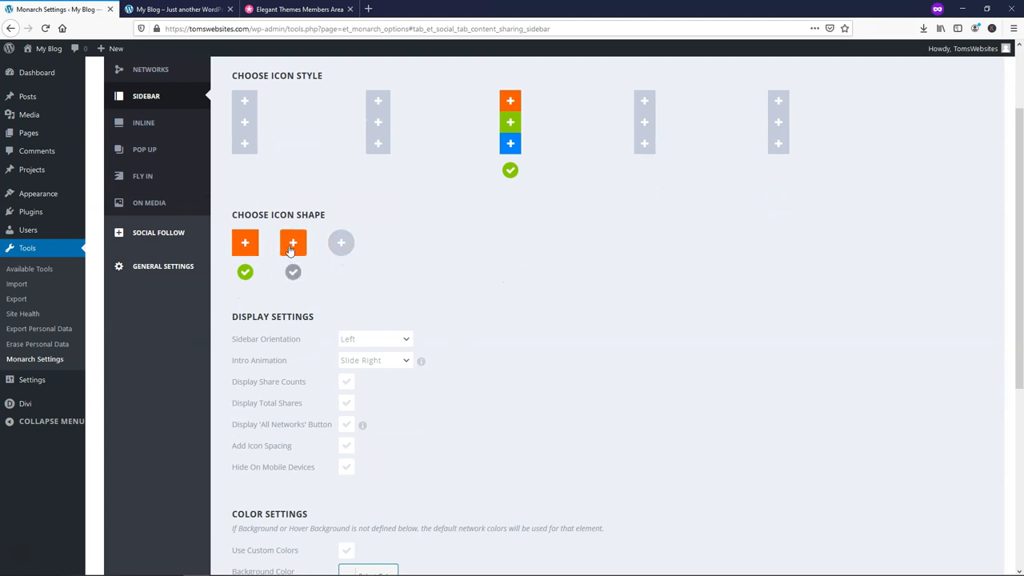
left_click(245, 243)
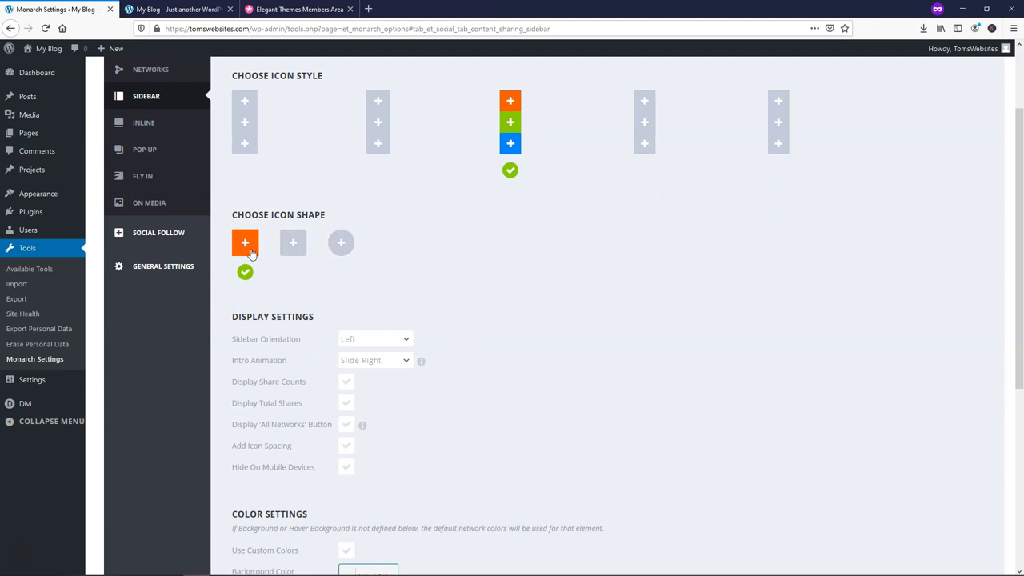
left_click(341, 243)
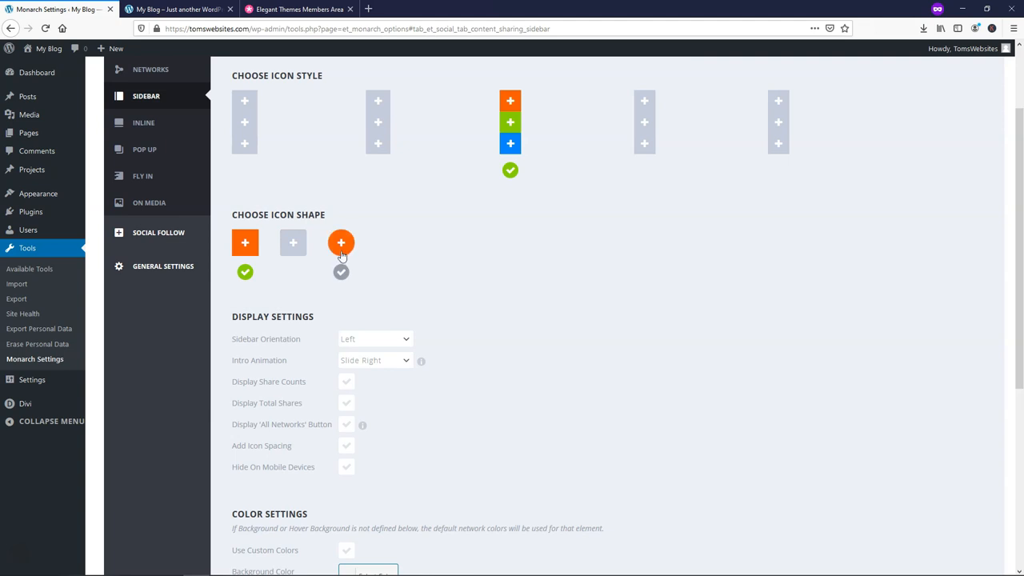
left_click(247, 243)
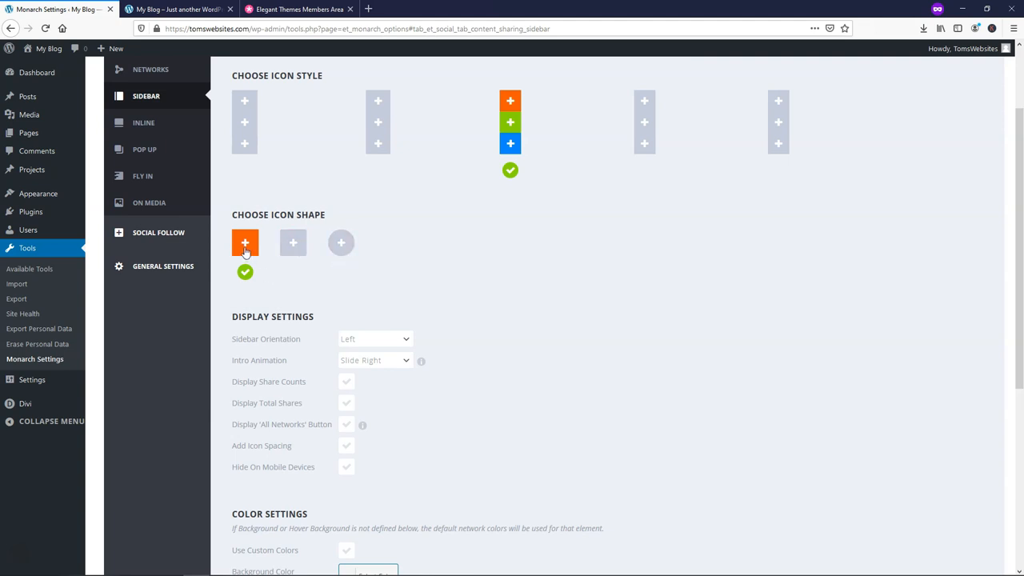
scroll("down", 3)
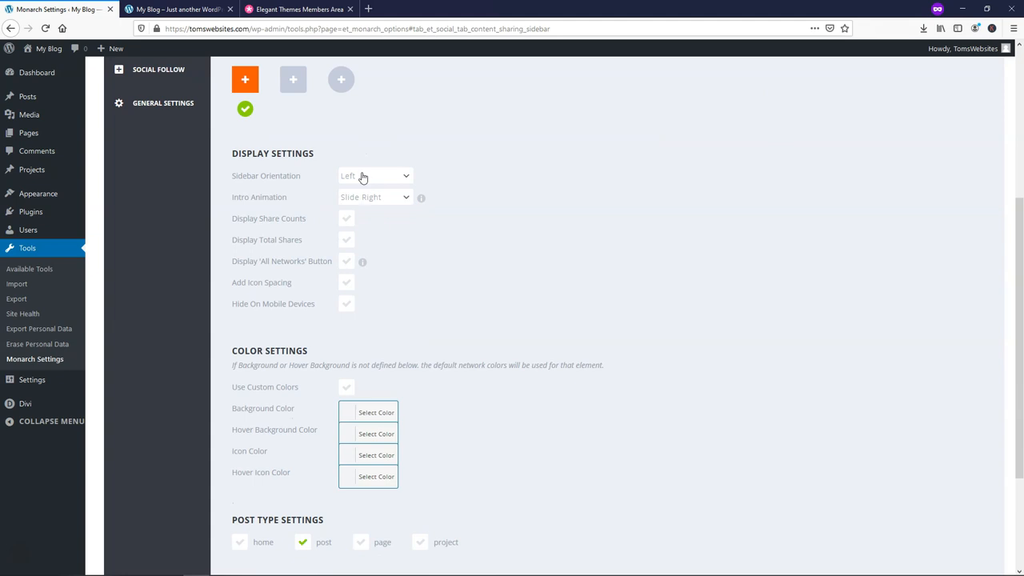
mouse_move(403, 224)
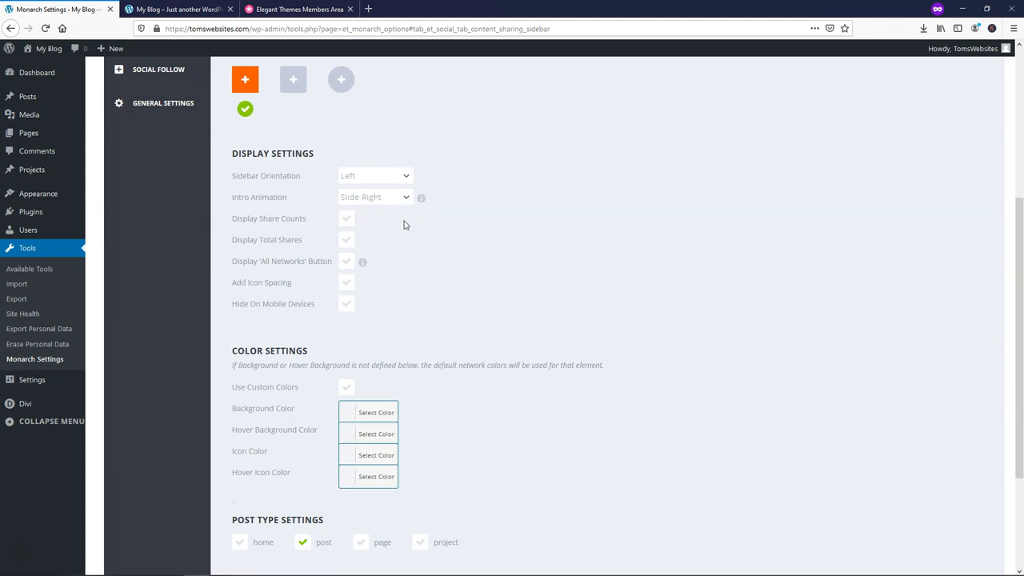
left_click(346, 217)
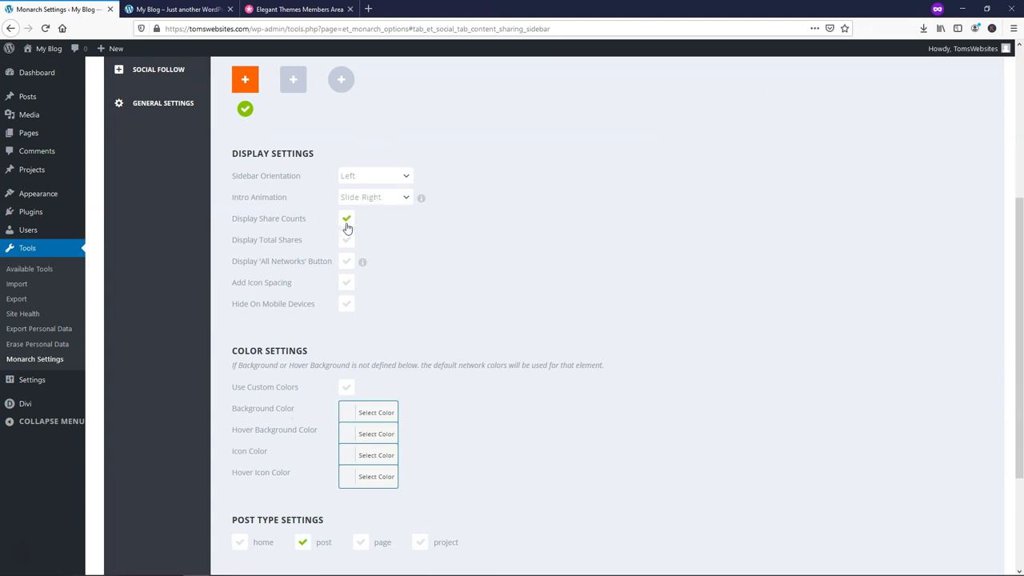
left_click(346, 218)
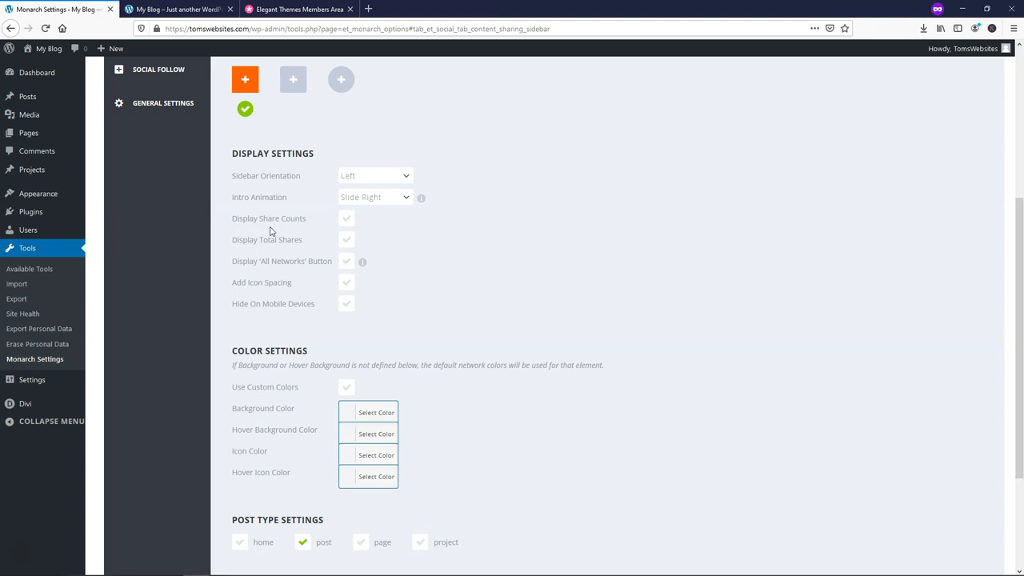
left_click(346, 217)
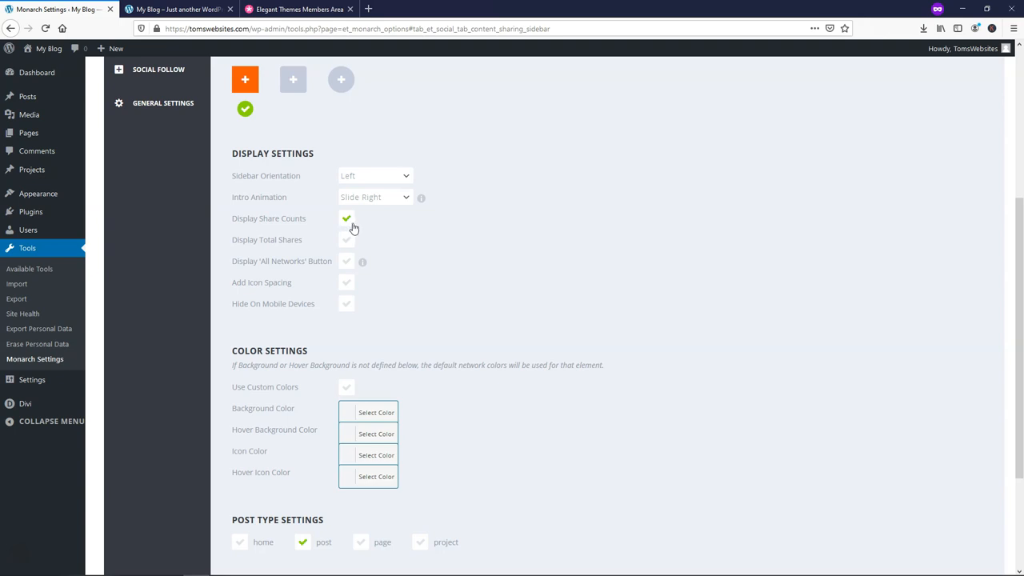
left_click(345, 218)
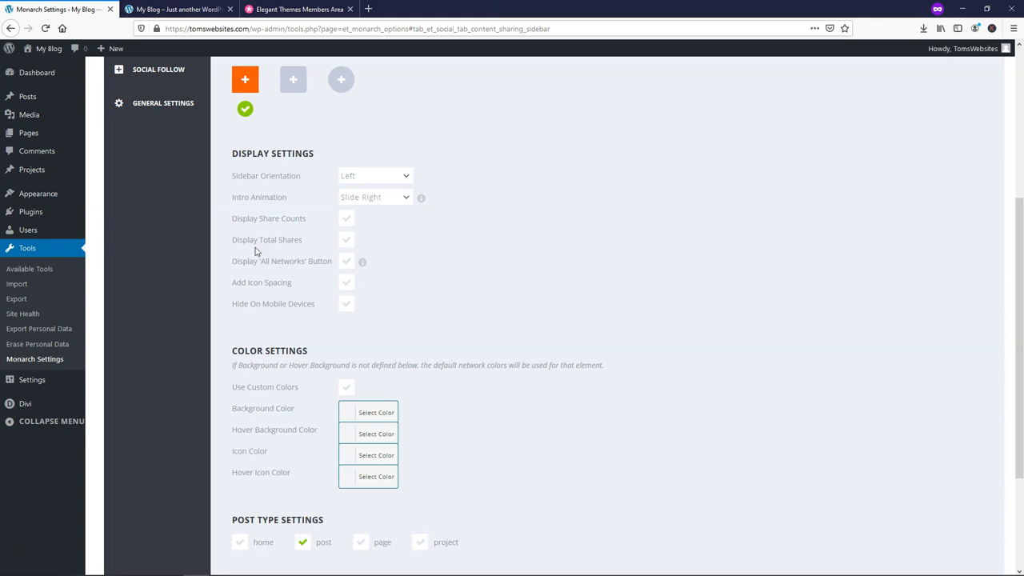
mouse_move(425, 241)
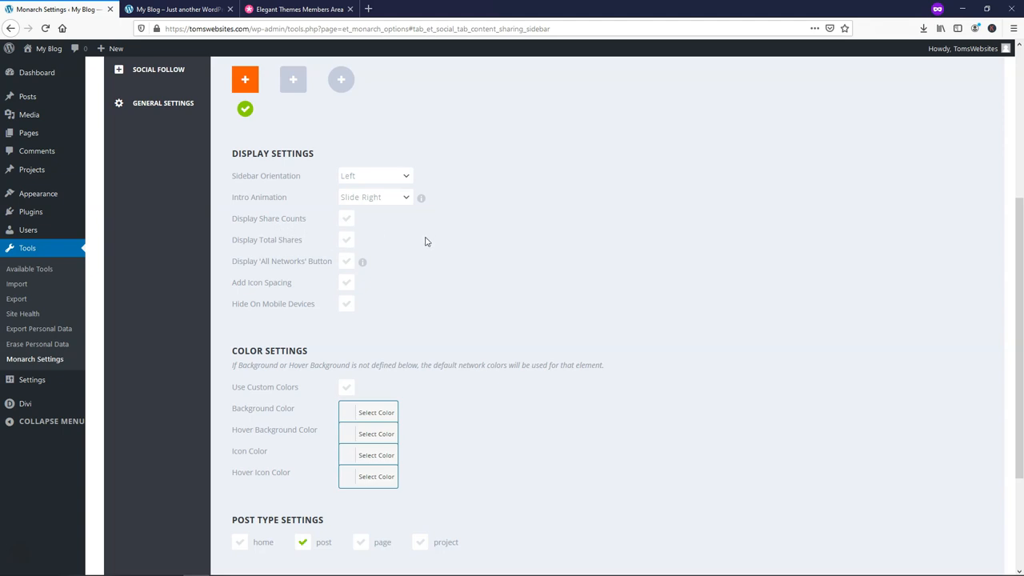
mouse_move(413, 241)
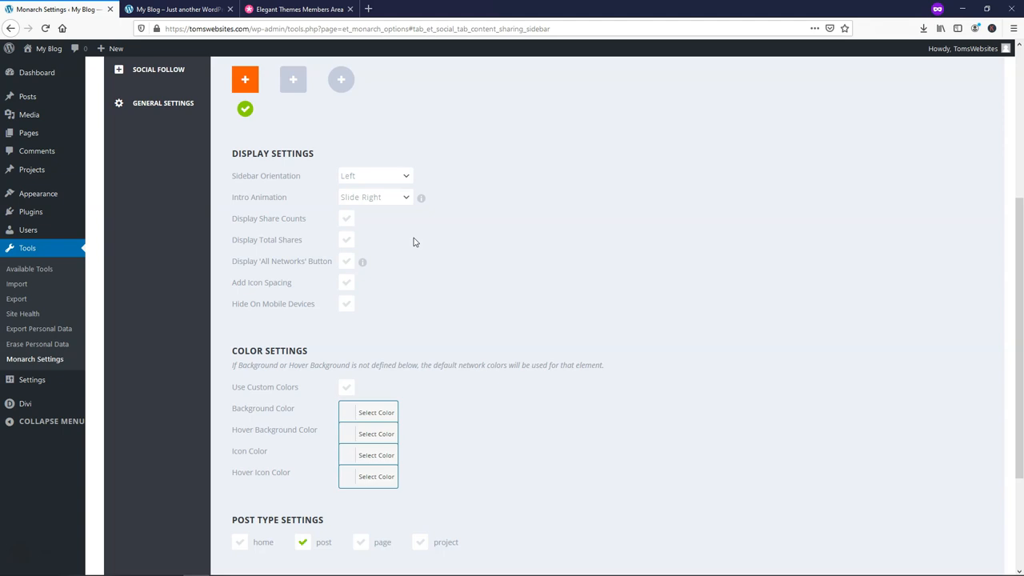
scroll("down", 3)
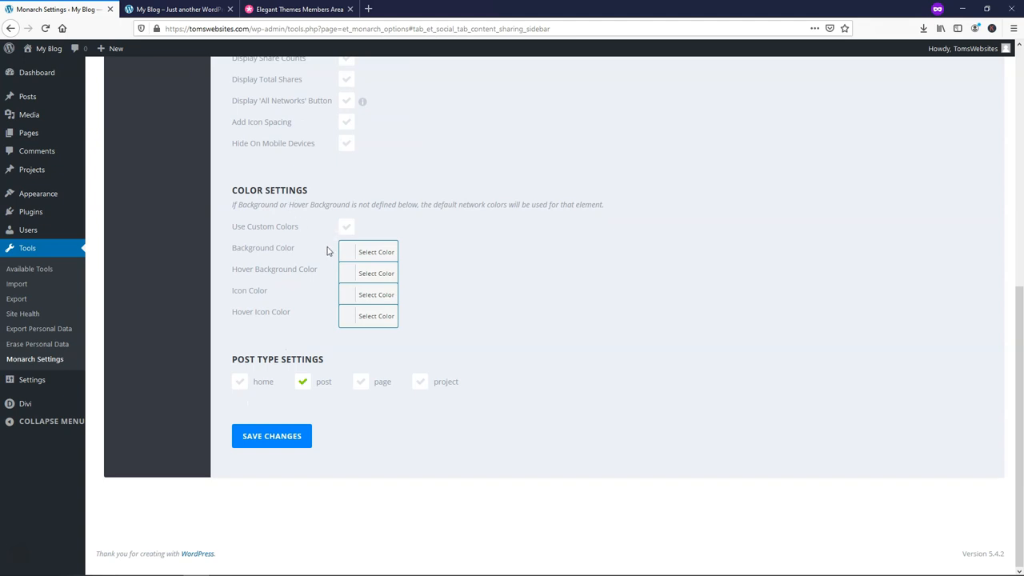
mouse_move(323, 253)
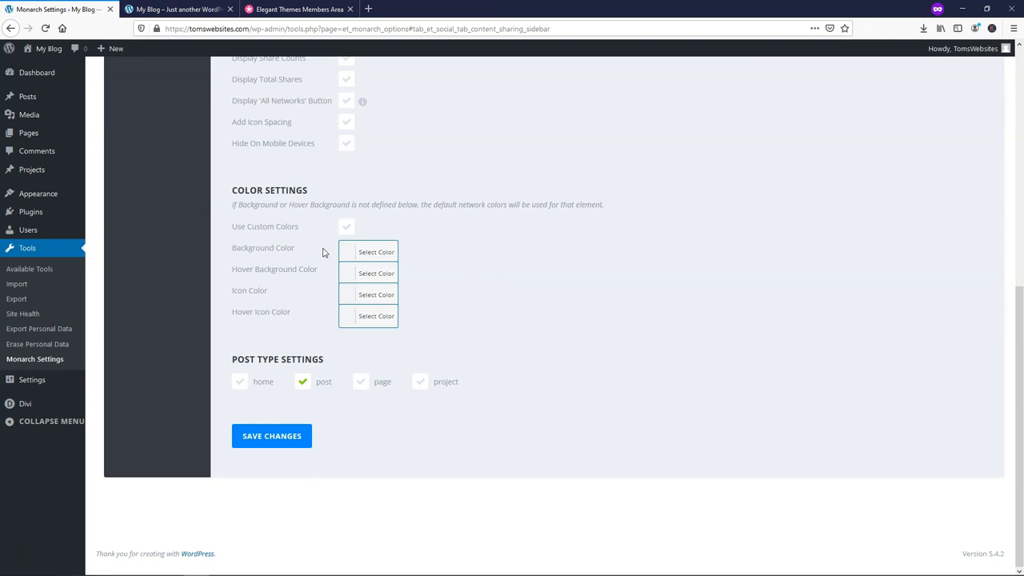
mouse_move(321, 254)
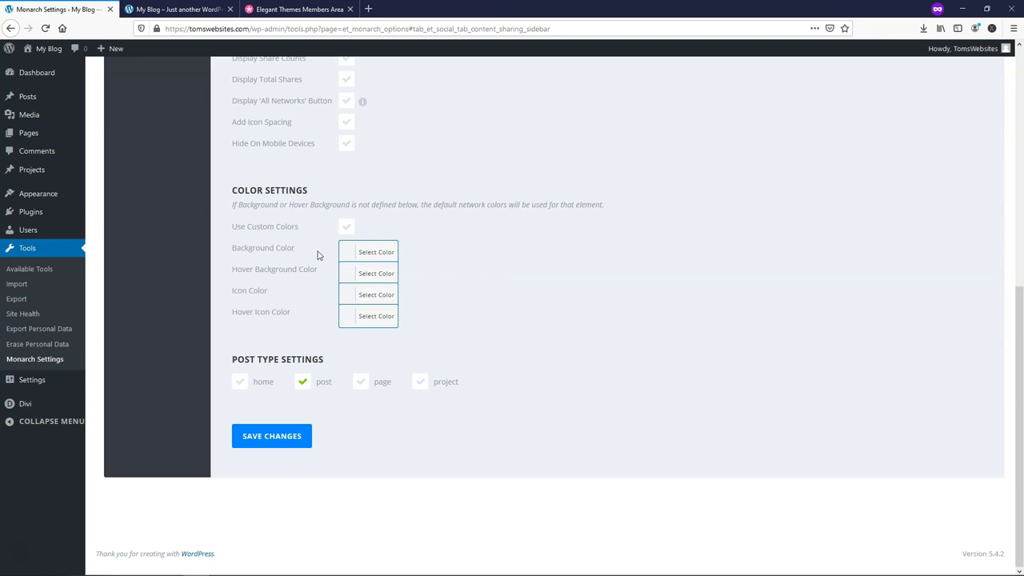
mouse_move(343, 352)
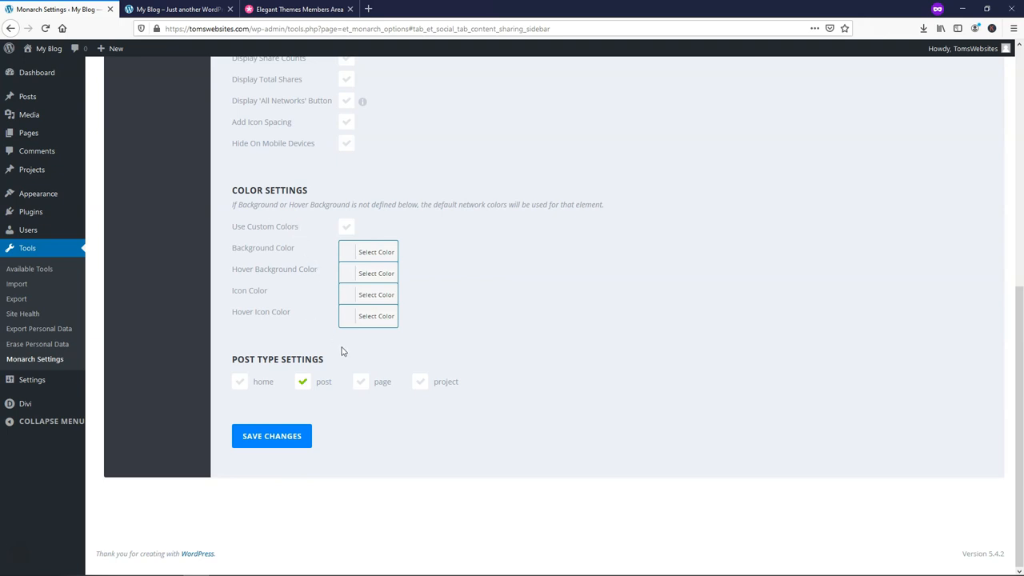
mouse_move(307, 372)
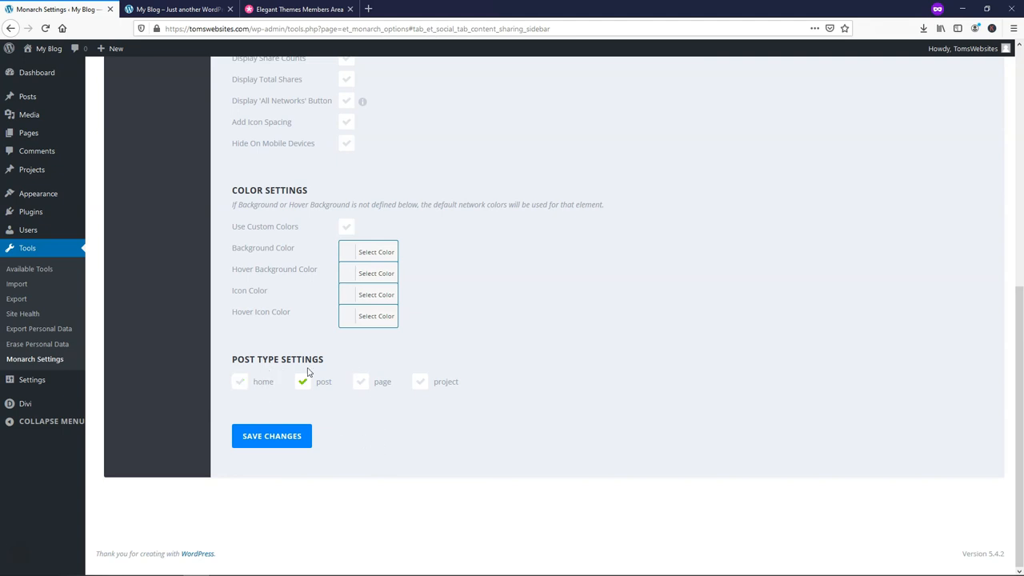
left_click(240, 381)
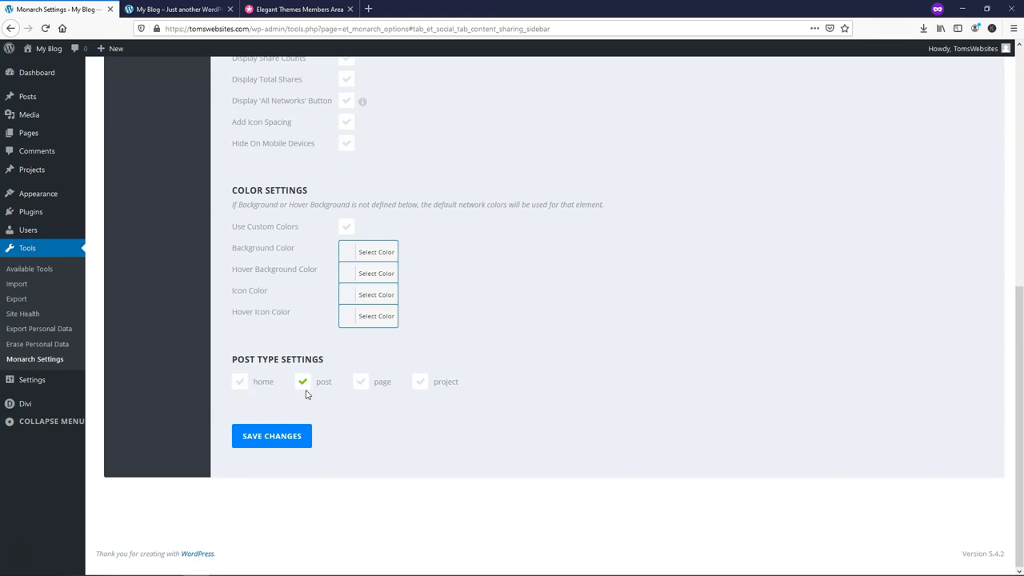
left_click(272, 436)
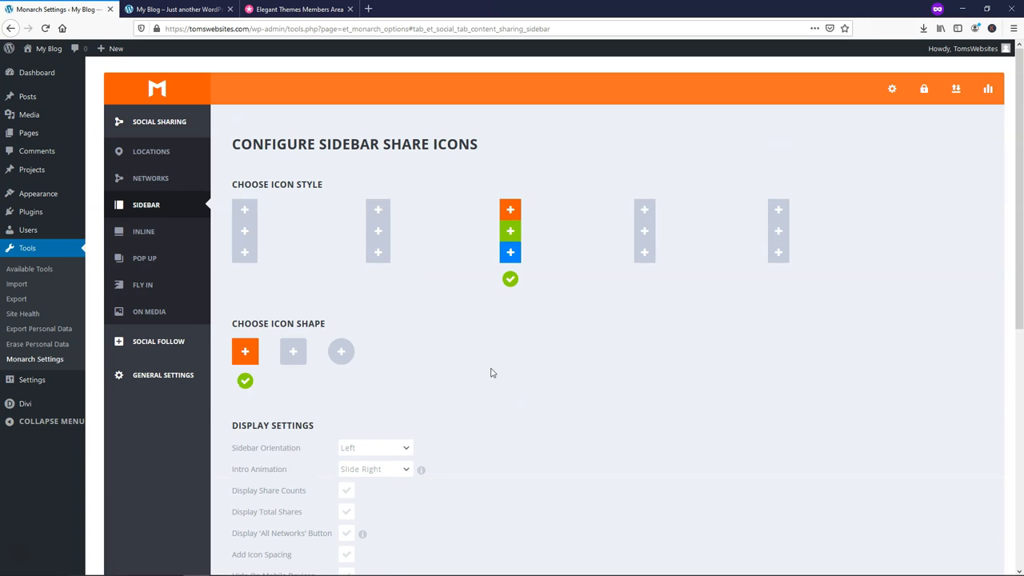
Step: On the live site, view A Third Post from the Blog and check its left-edge share icons
left_click(176, 10)
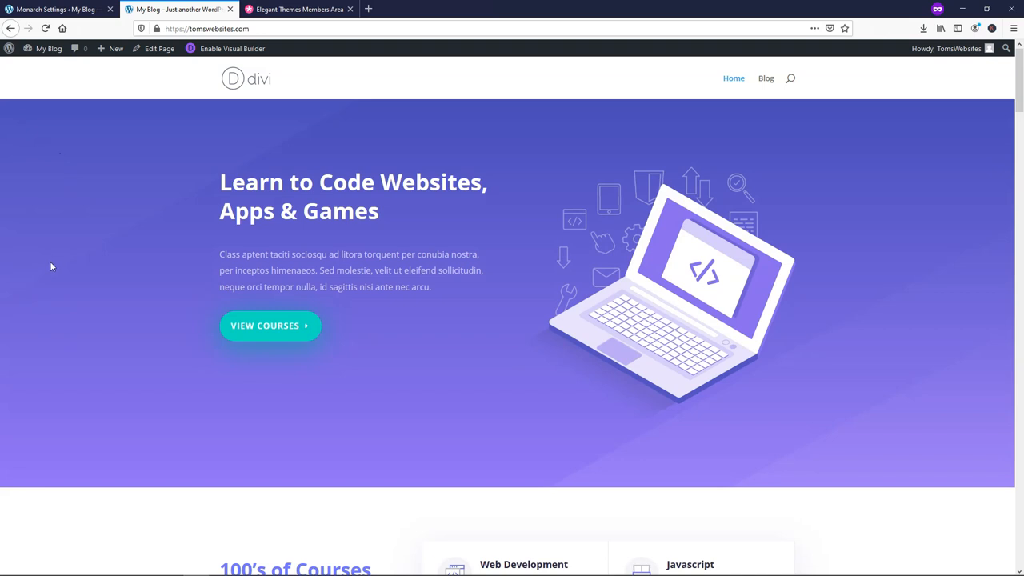
left_click(766, 77)
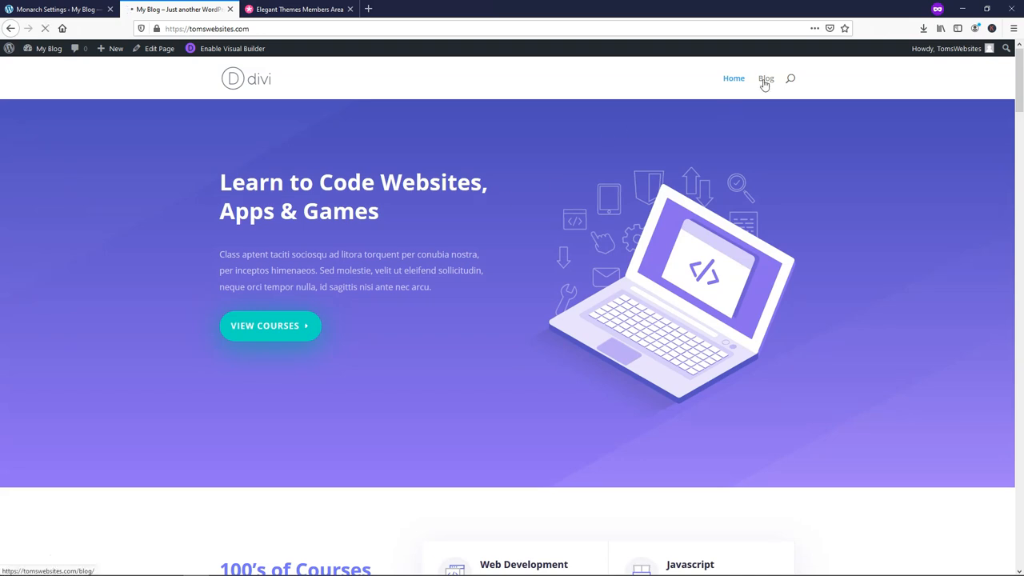
left_click(765, 78)
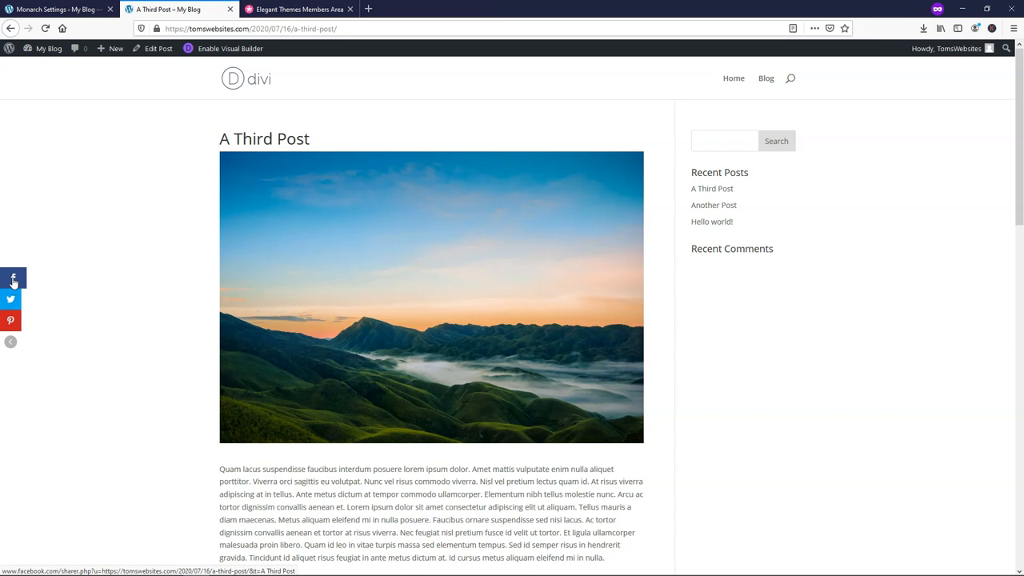
mouse_move(10, 343)
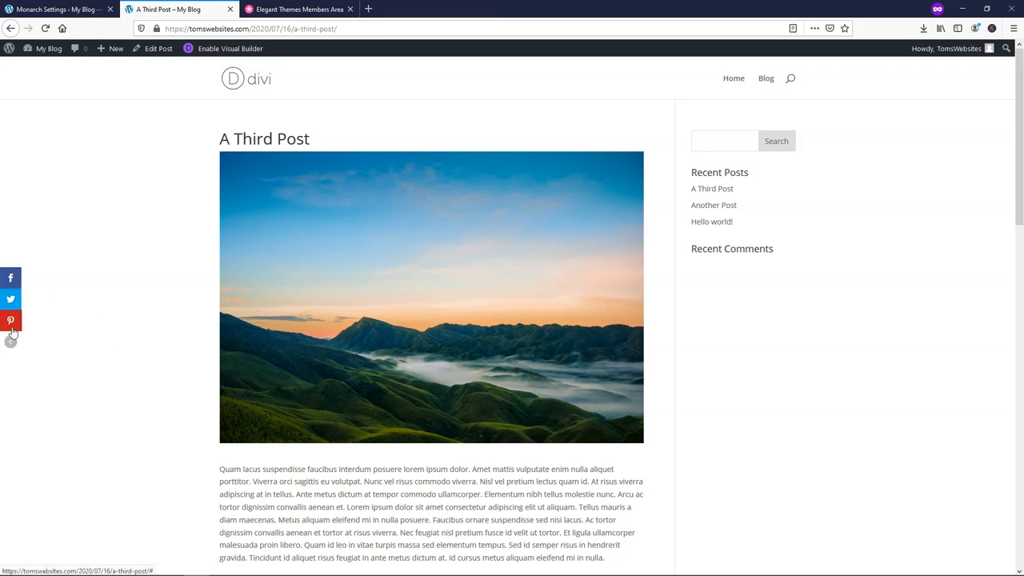
scroll("down", 3)
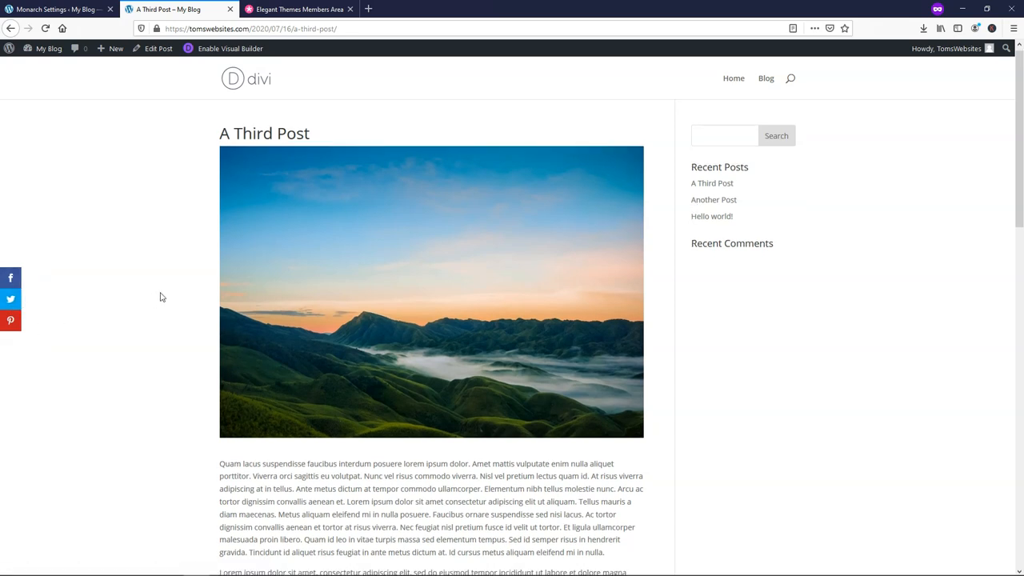
scroll("down", 3)
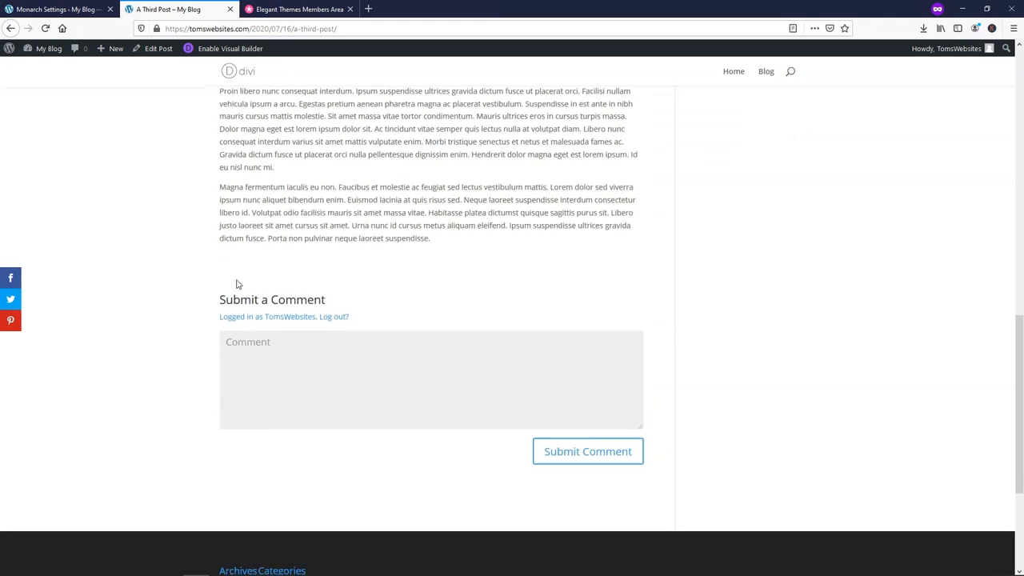
mouse_move(480, 280)
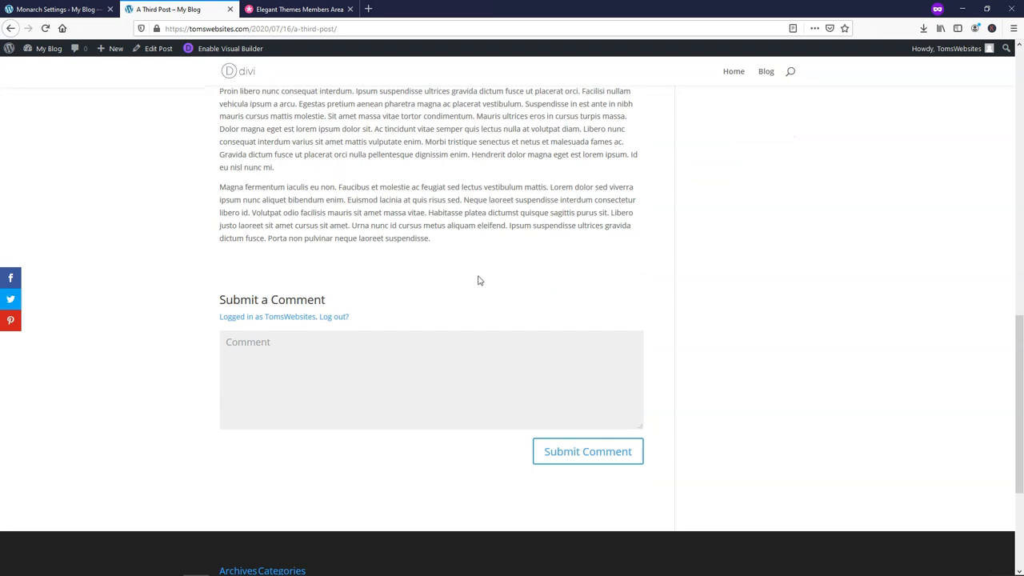
scroll("up", 3)
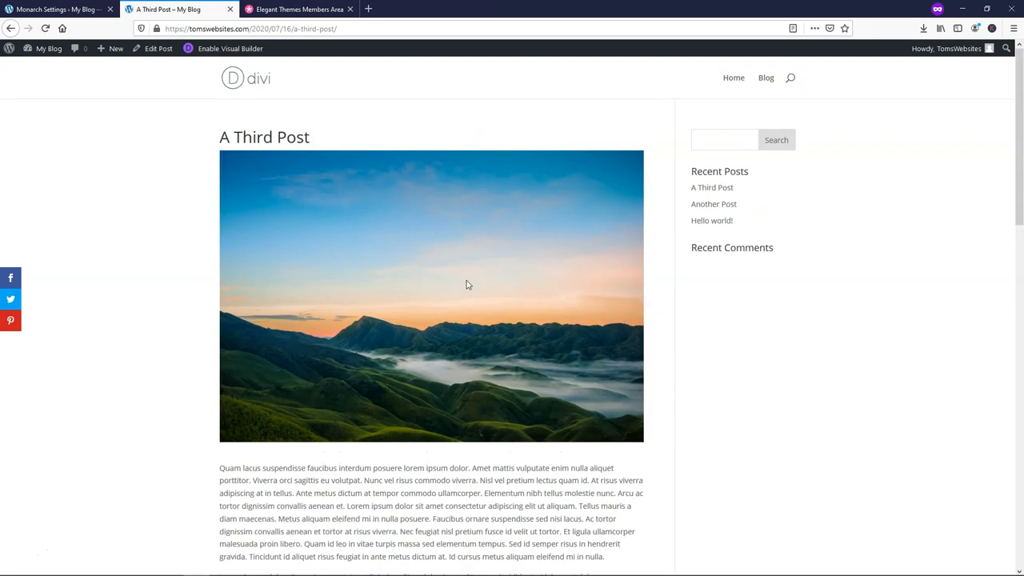
Step: In Monarch's Inline settings, set Choose Location to Below Content
left_click(56, 9)
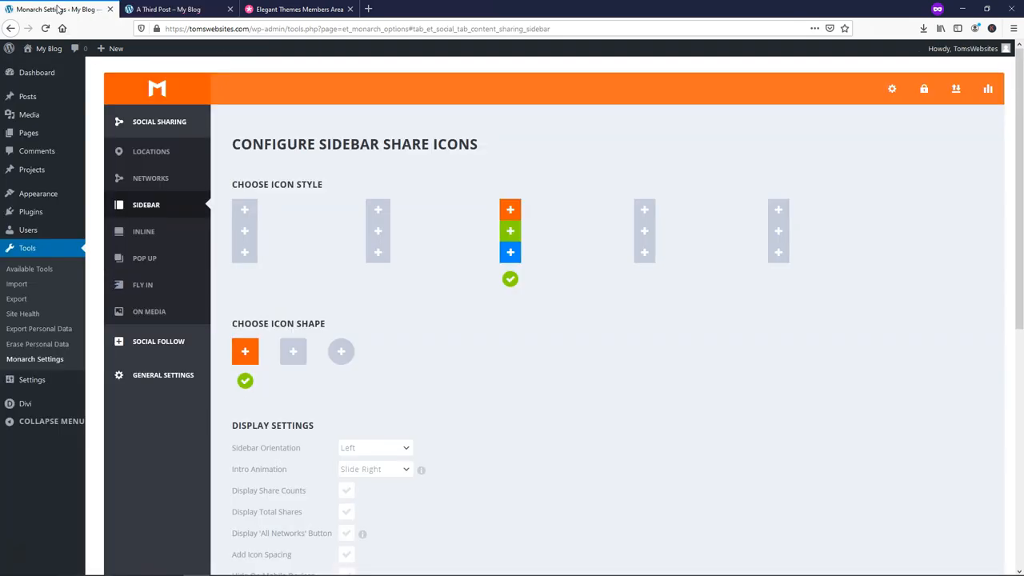
mouse_move(256, 106)
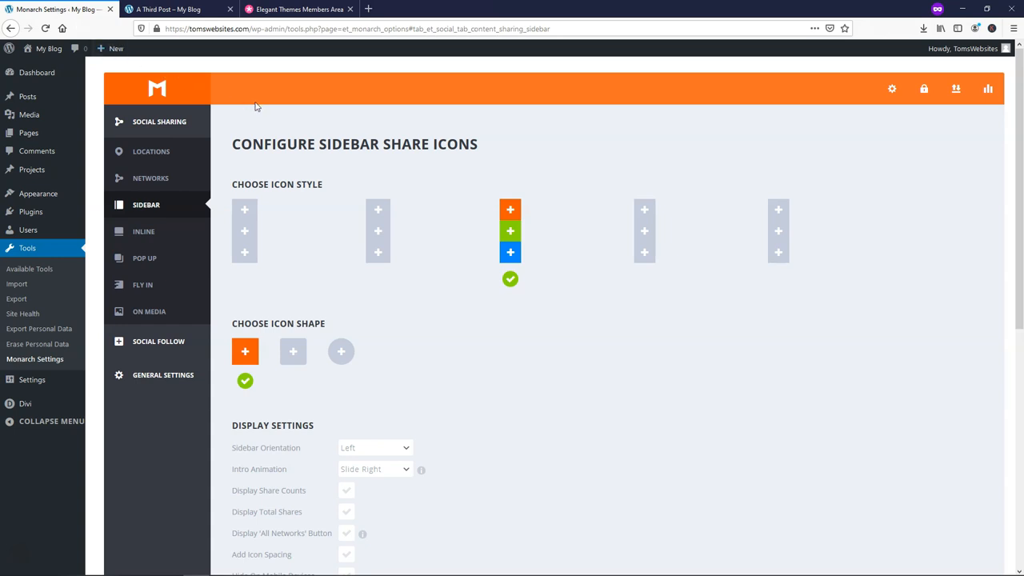
mouse_move(280, 107)
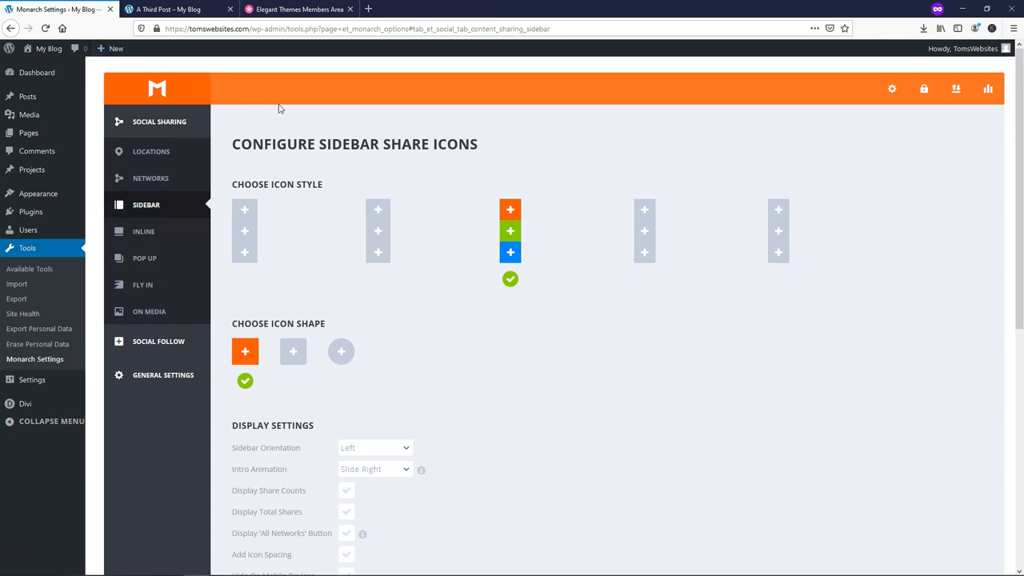
left_click(148, 230)
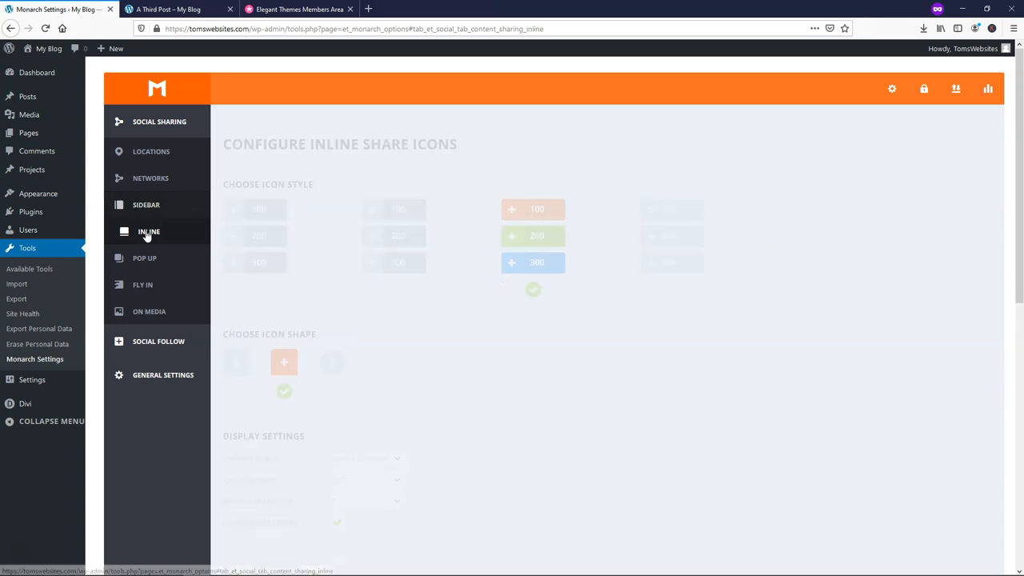
left_click(149, 231)
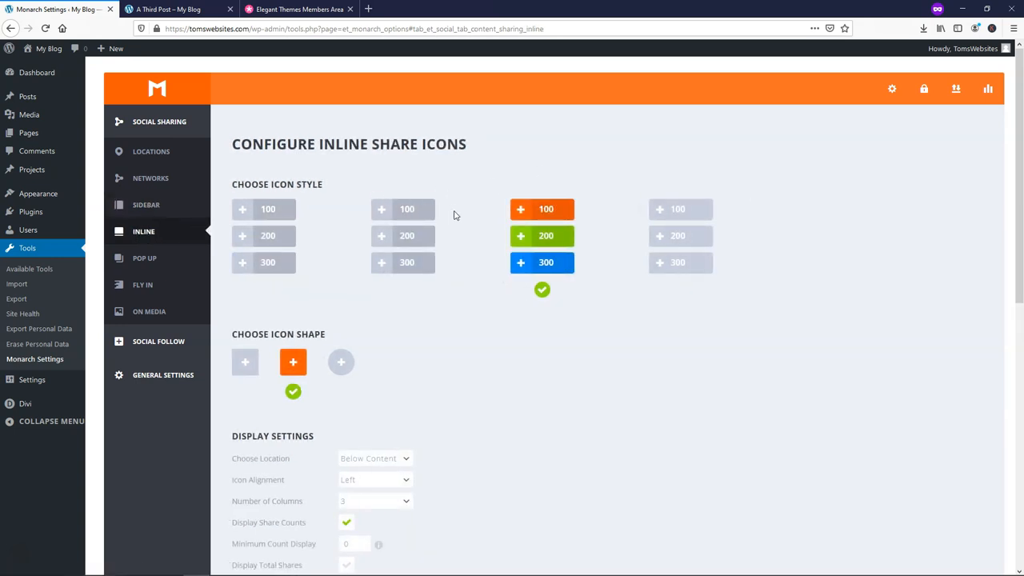
mouse_move(546, 235)
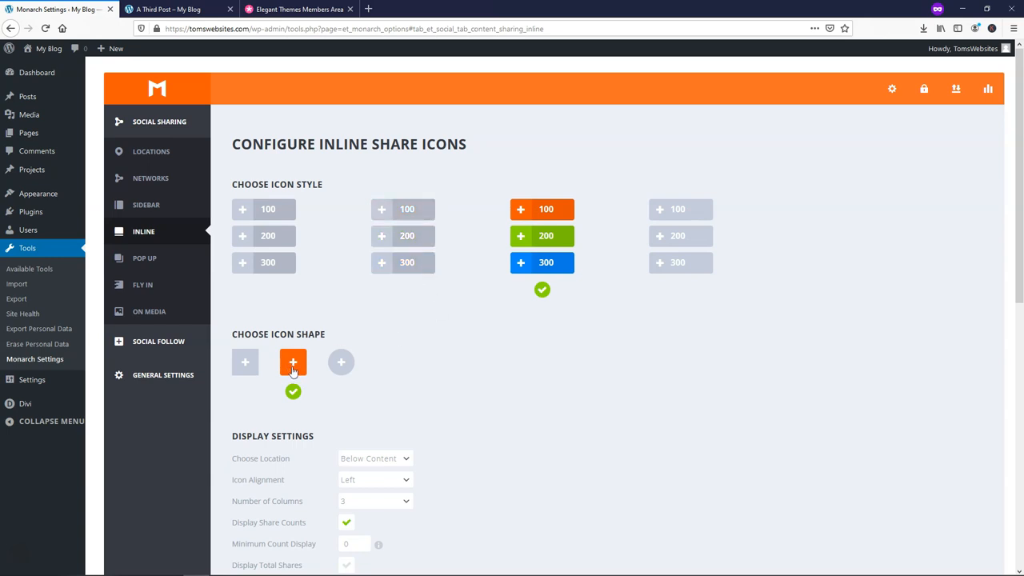
scroll("down", 3)
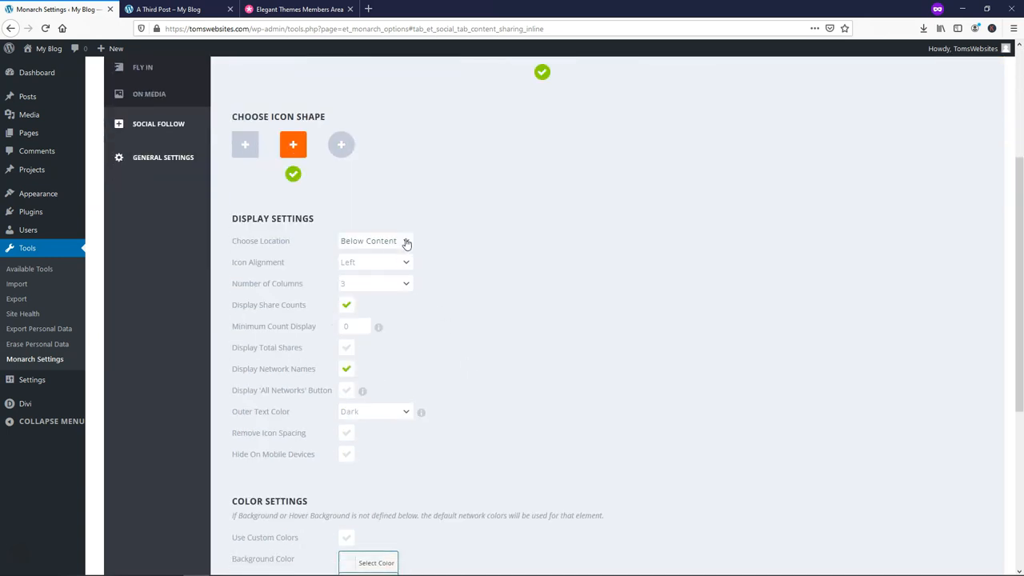
left_click(374, 240)
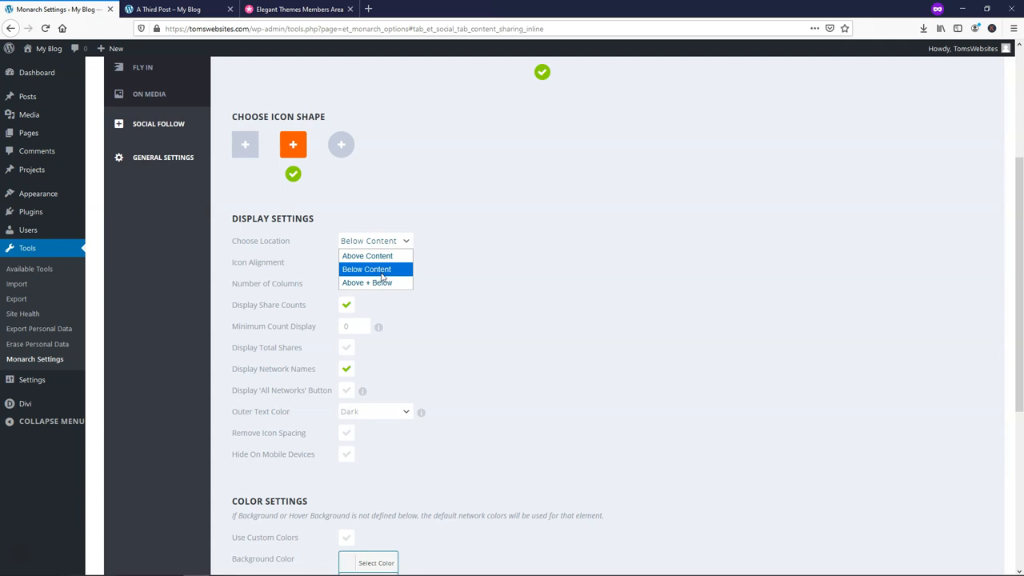
mouse_move(376, 281)
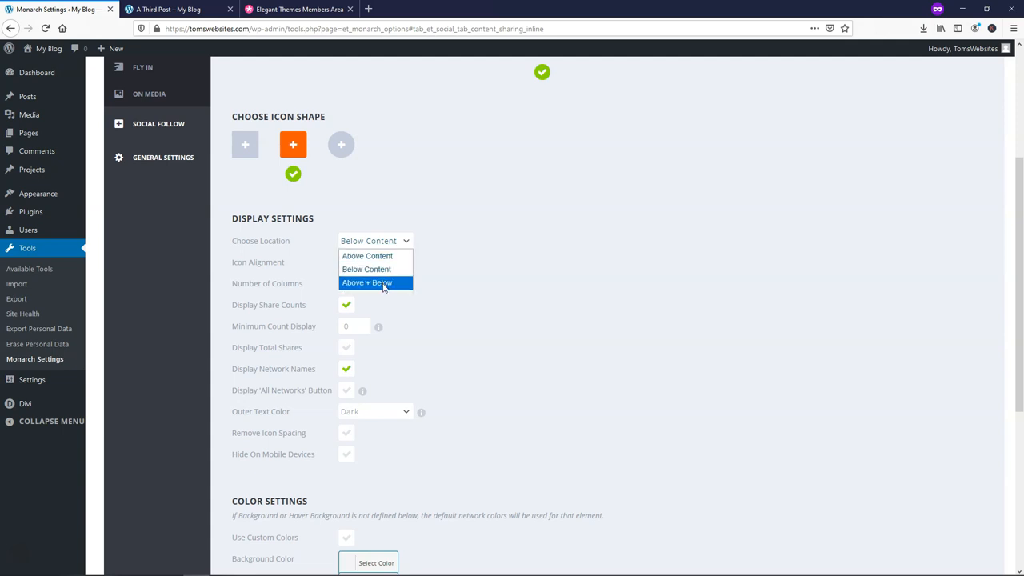
left_click(368, 240)
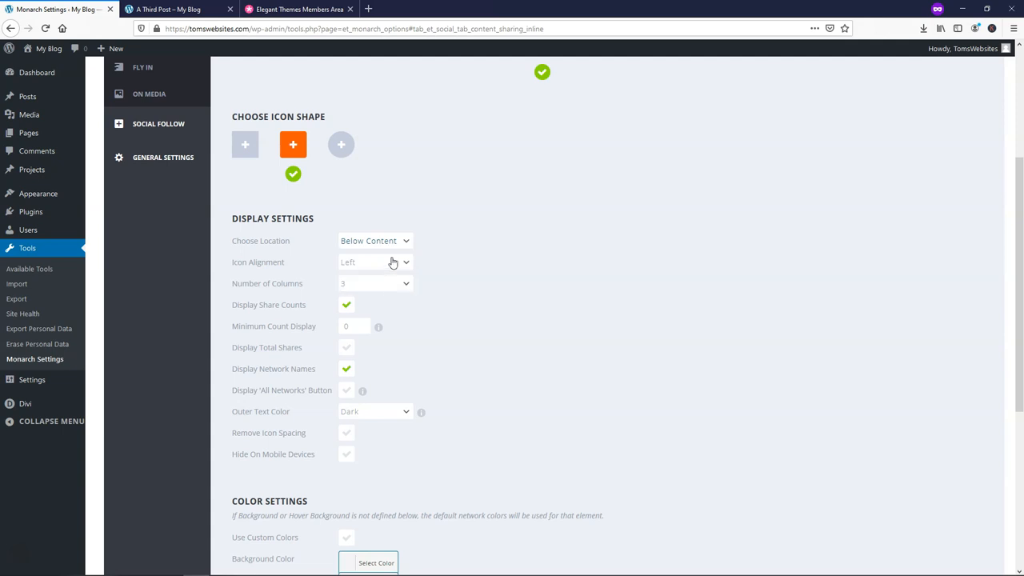
mouse_move(267, 272)
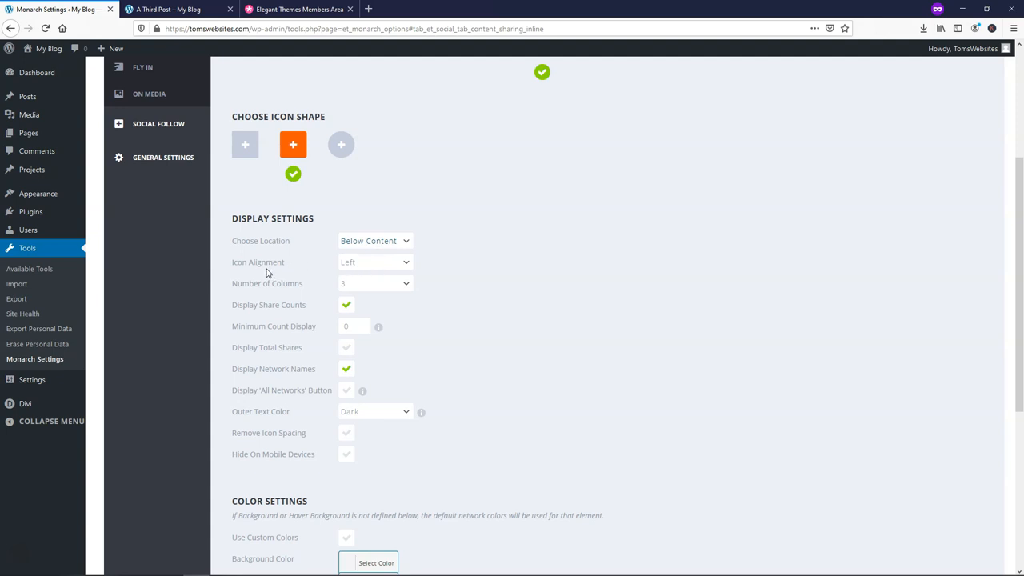
Step: Set Icon Alignment to Centered and save the inline share settings
left_click(375, 263)
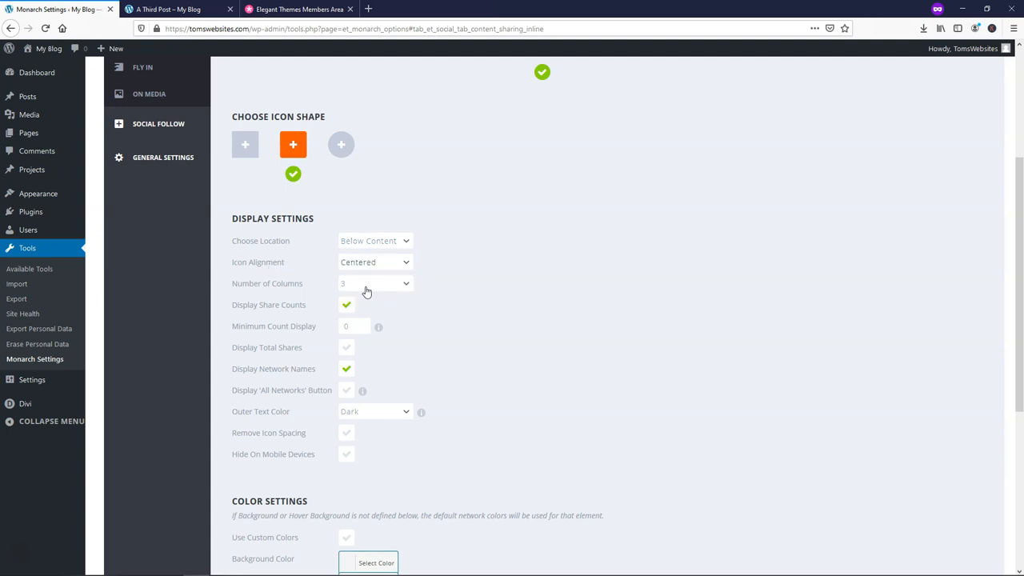
mouse_move(479, 292)
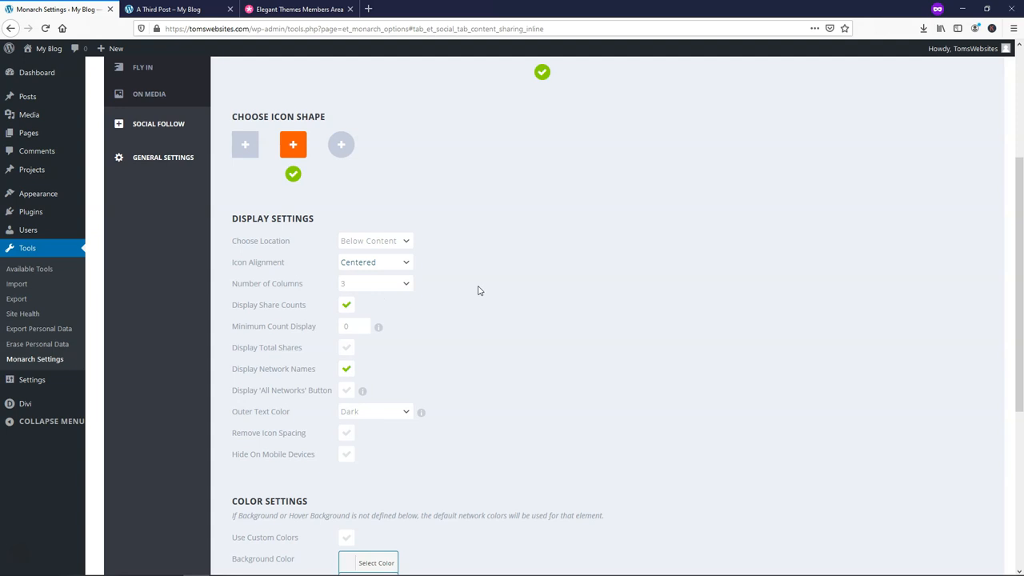
mouse_move(472, 292)
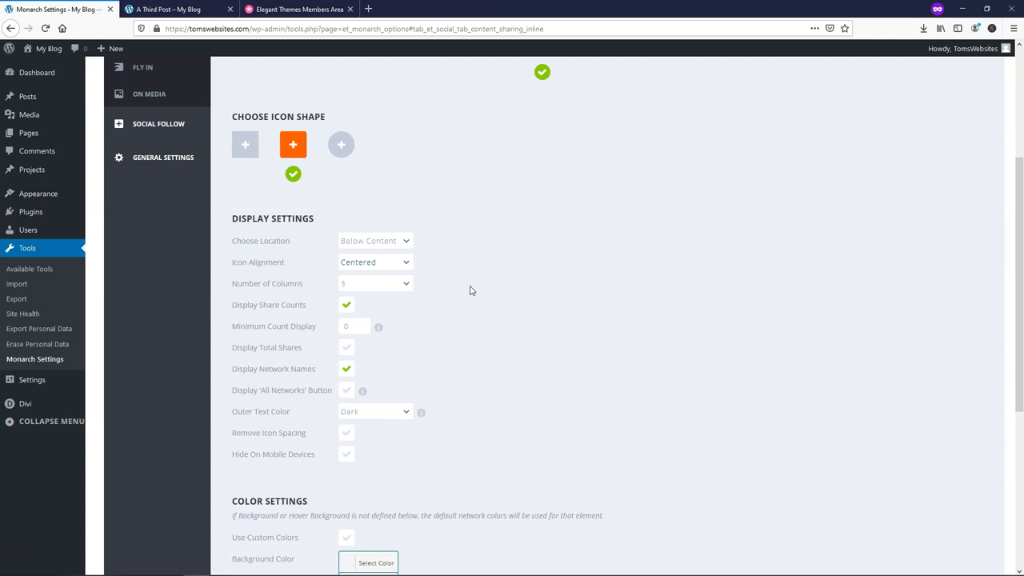
scroll("down", 3)
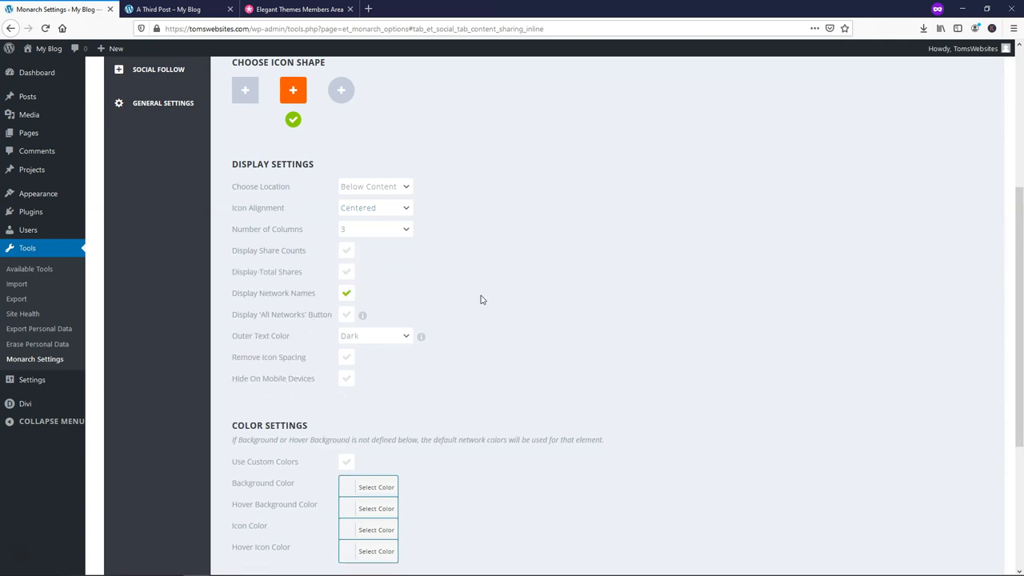
scroll("down", 3)
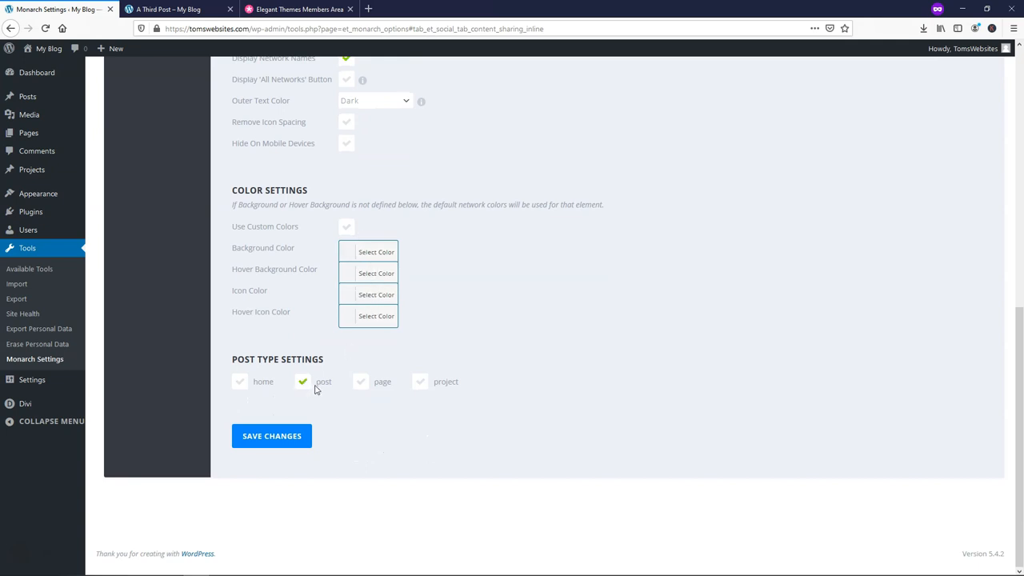
left_click(272, 435)
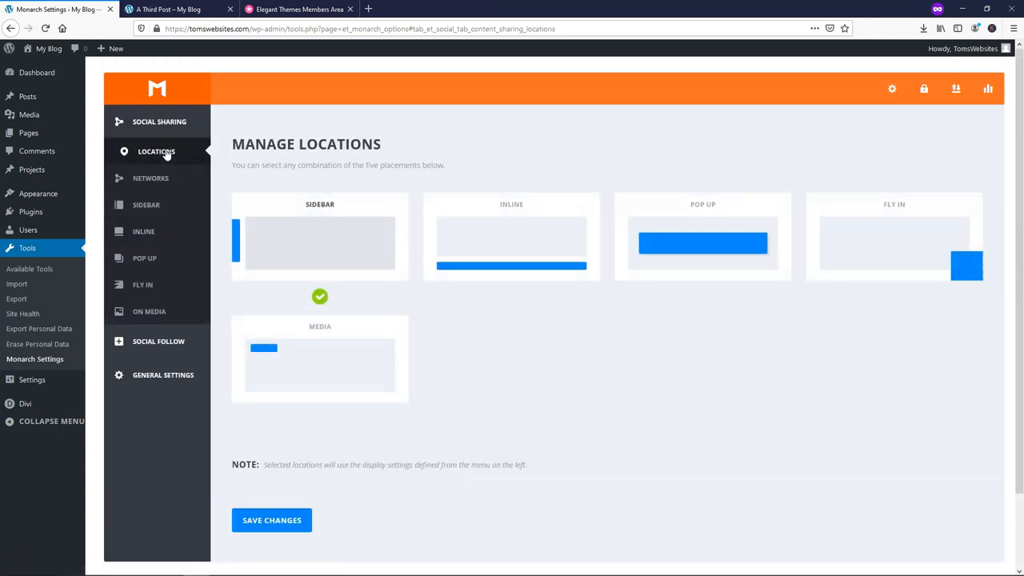
Step: Enable the Inline location so both Sidebar and Inline are checked
left_click(512, 237)
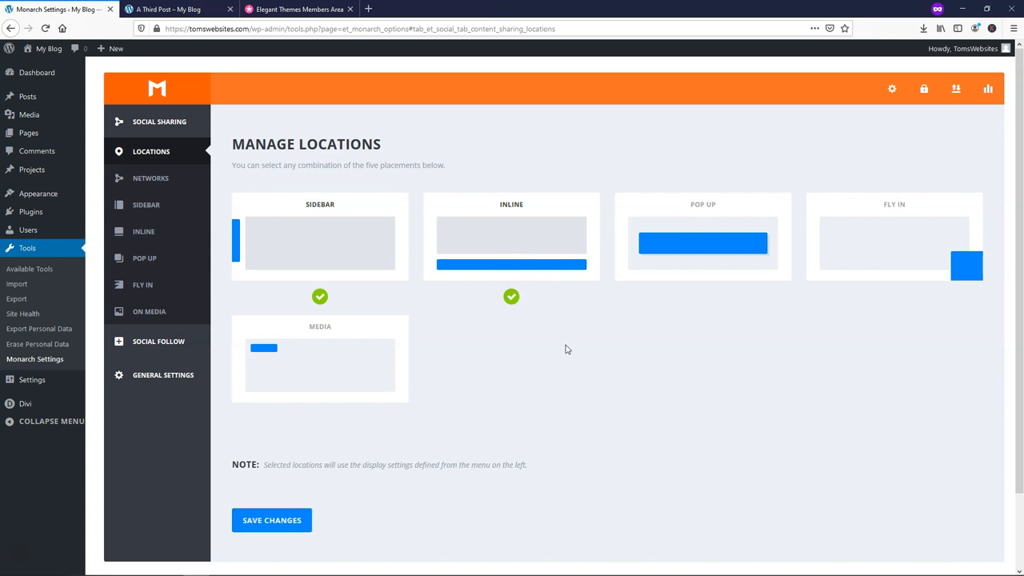
mouse_move(539, 323)
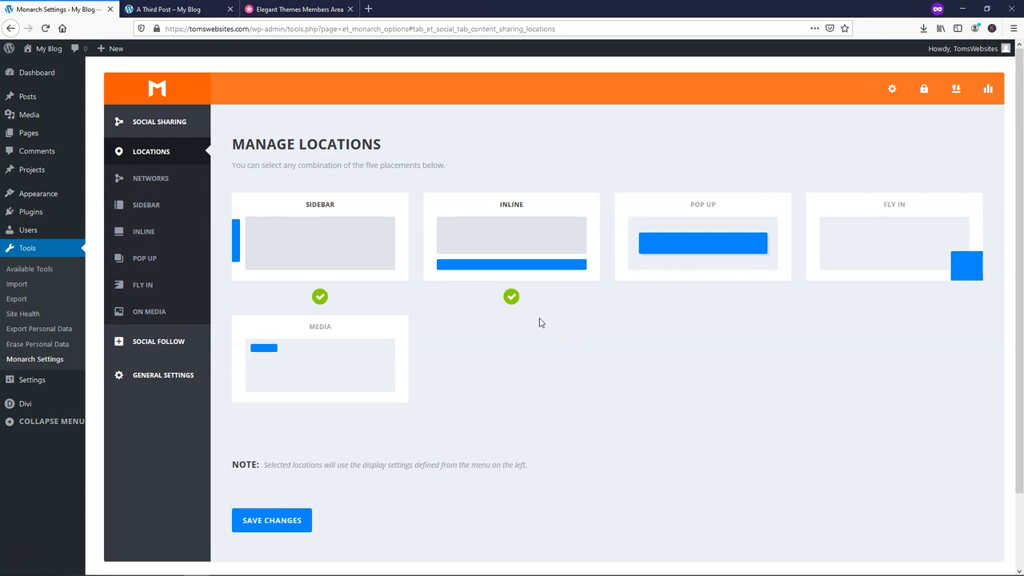
Step: Reload A Third Post and view the Facebook, Twitter, Pinterest buttons below the article
left_click(168, 9)
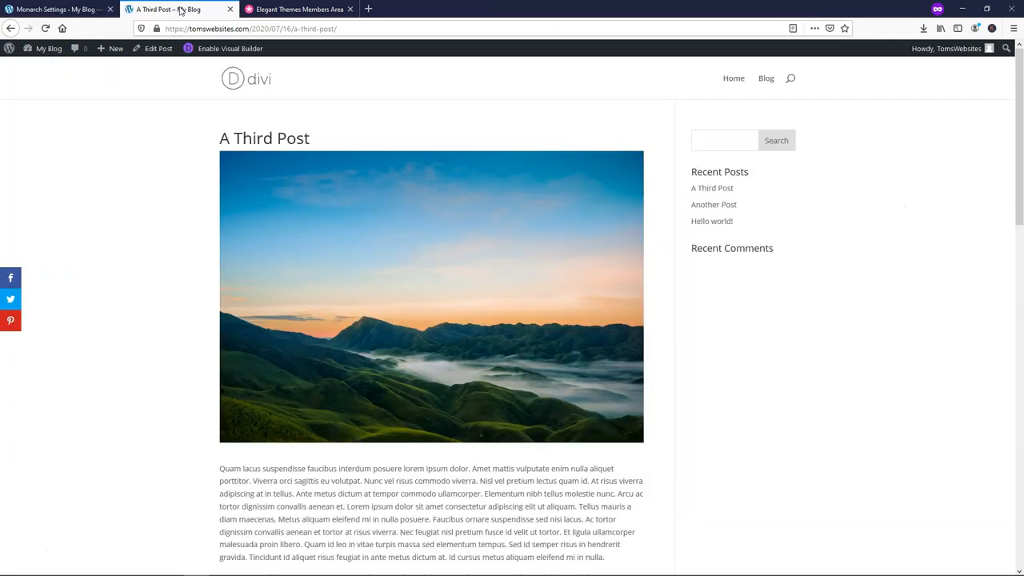
left_click(168, 9)
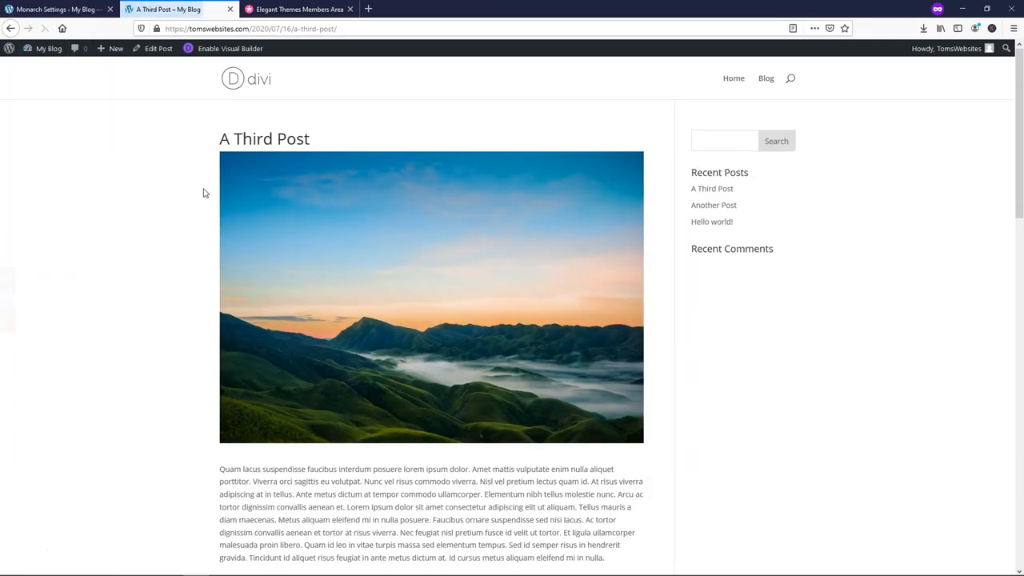
scroll("down", 3)
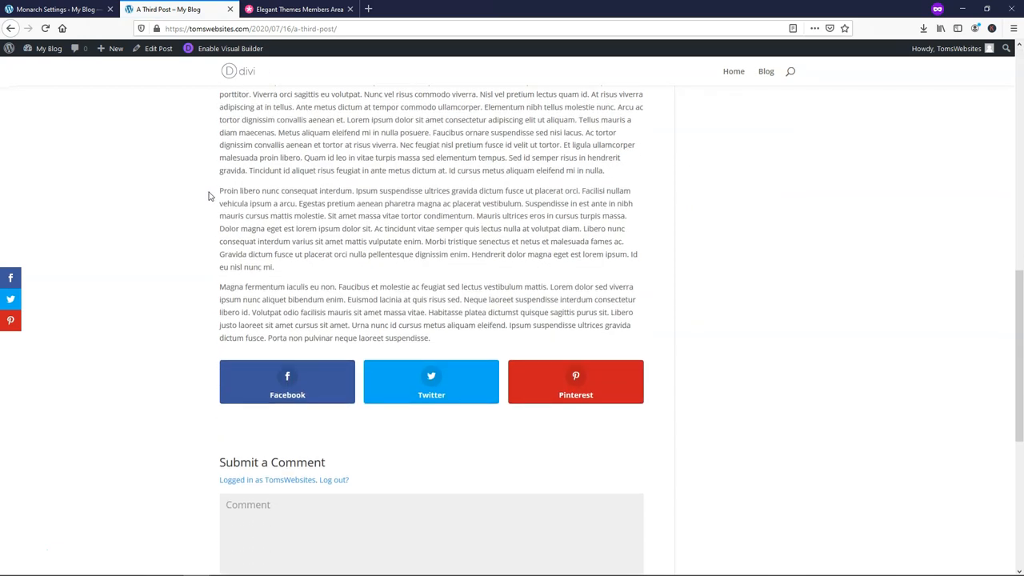
scroll("down", 3)
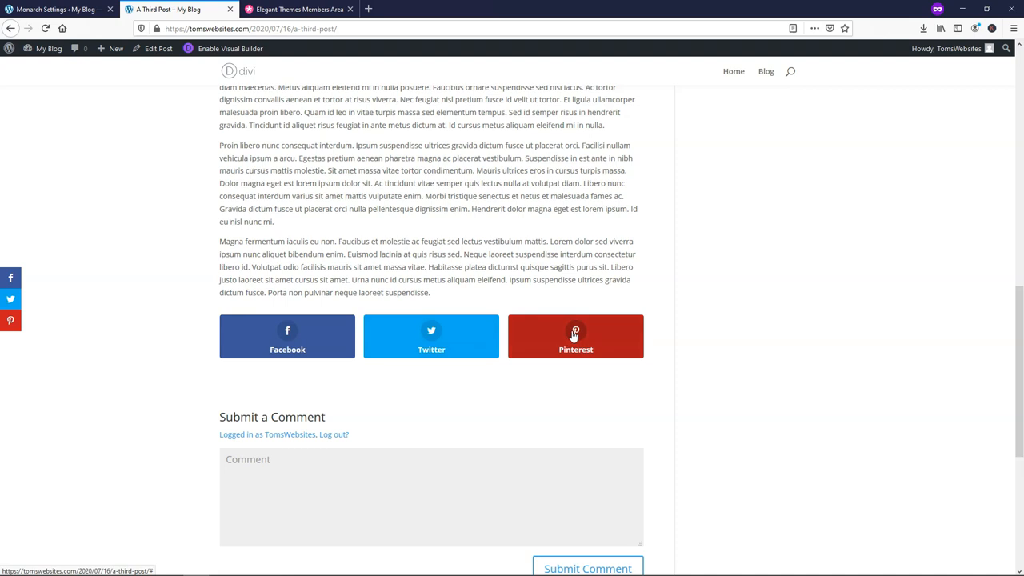
mouse_move(456, 420)
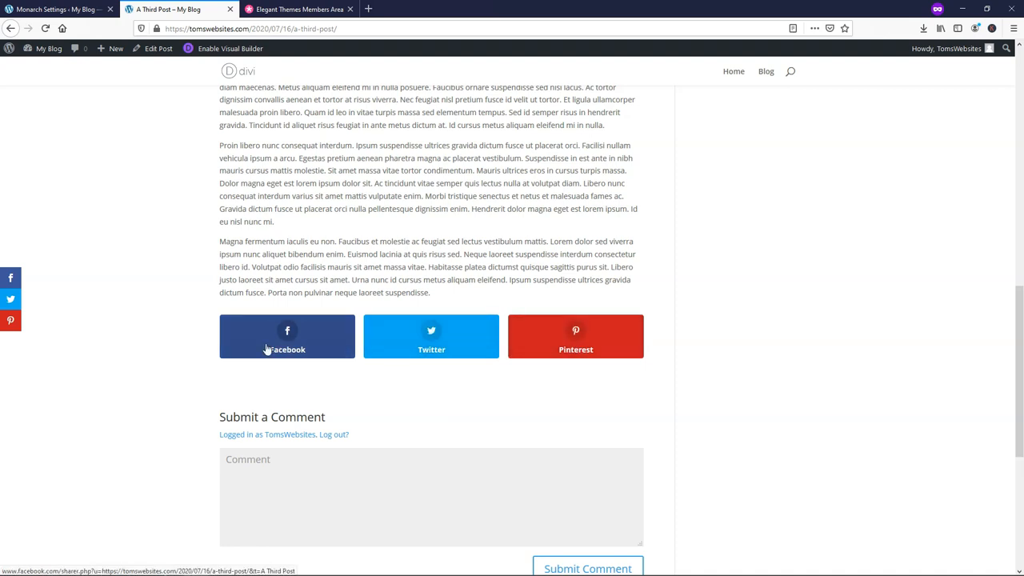
mouse_move(349, 368)
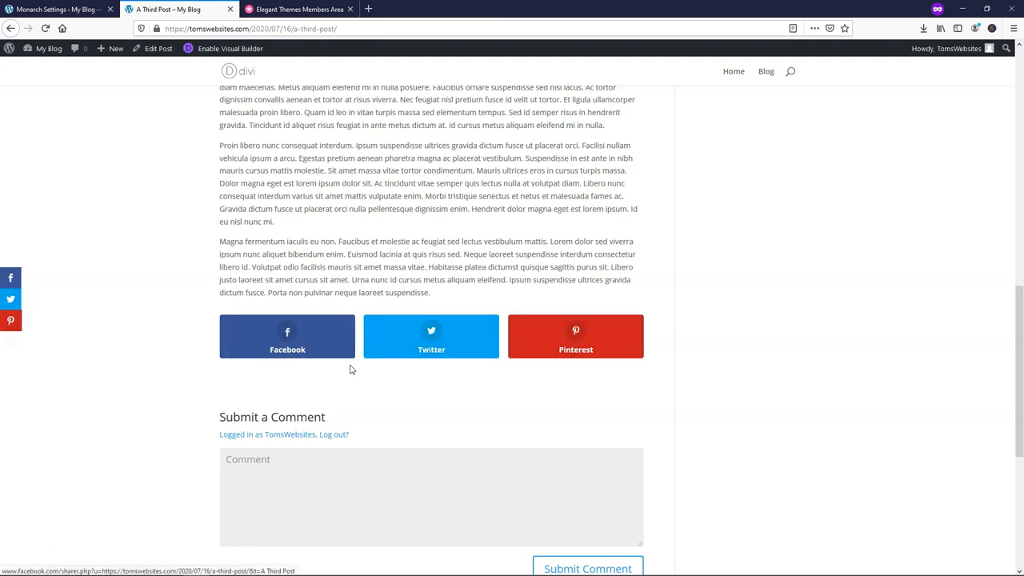
mouse_move(775, 403)
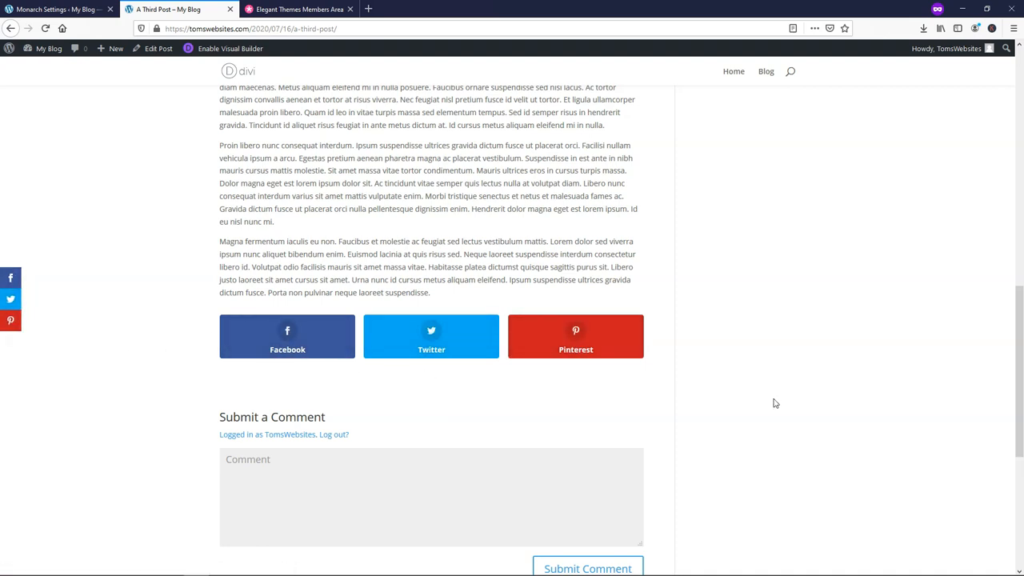